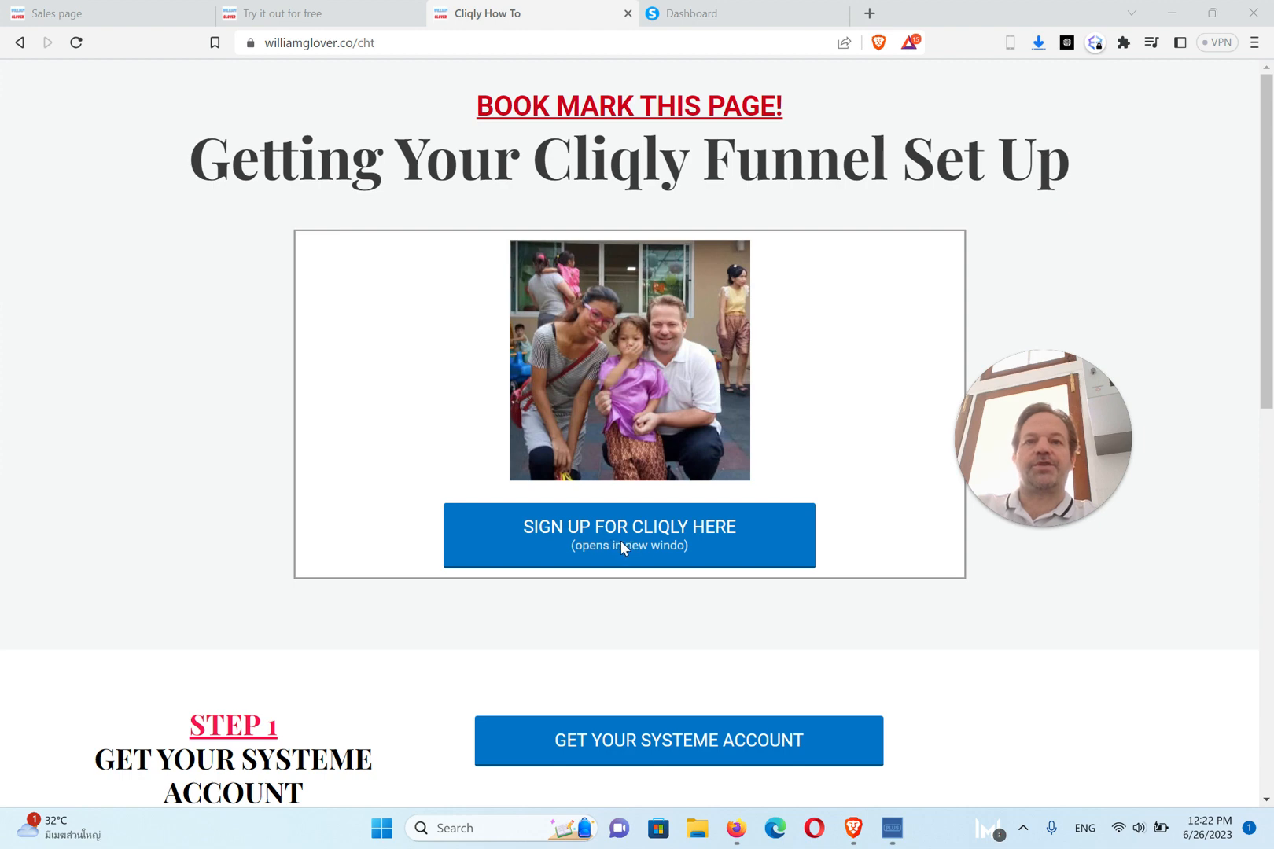
mouse_move(1247, 340)
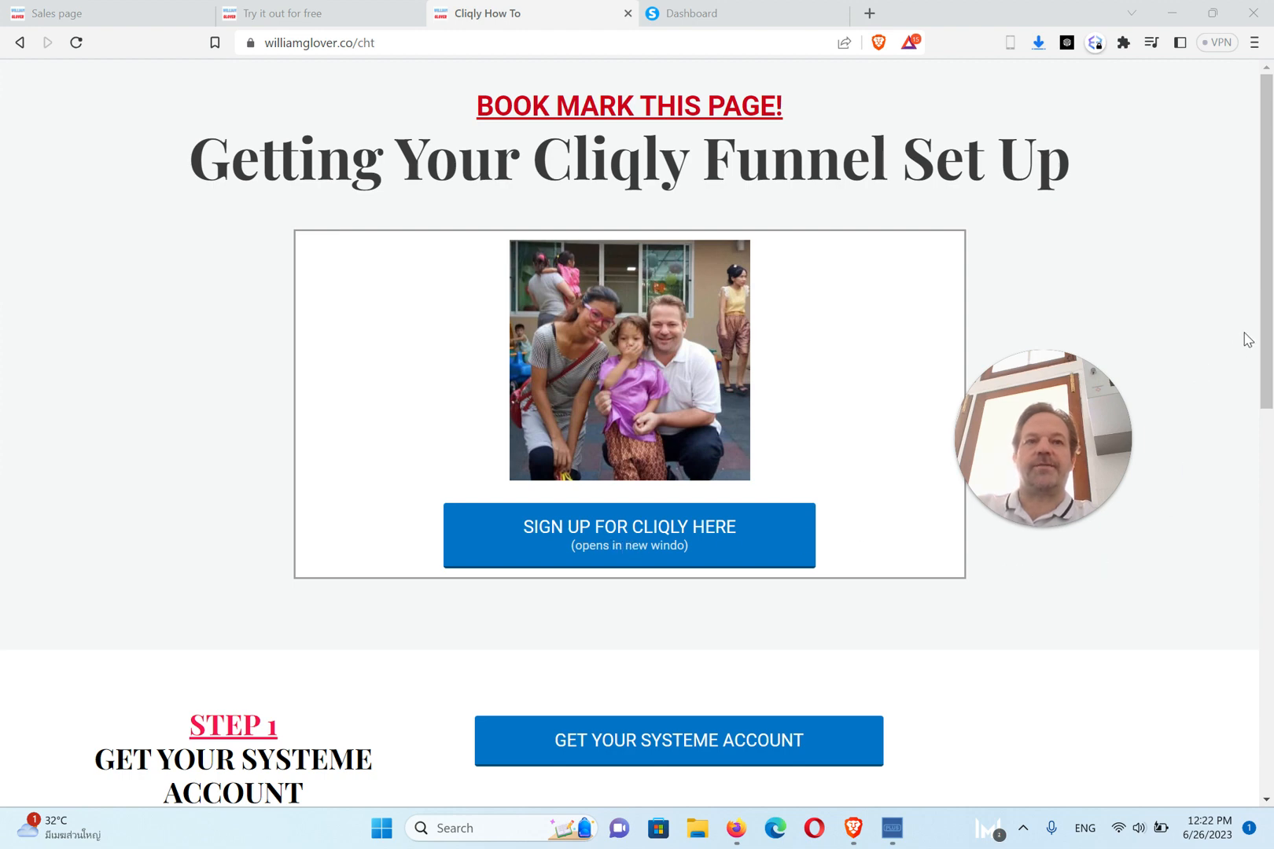
Step: From the how-to page, go to the Systeme account sign-up site
scroll("down", 3)
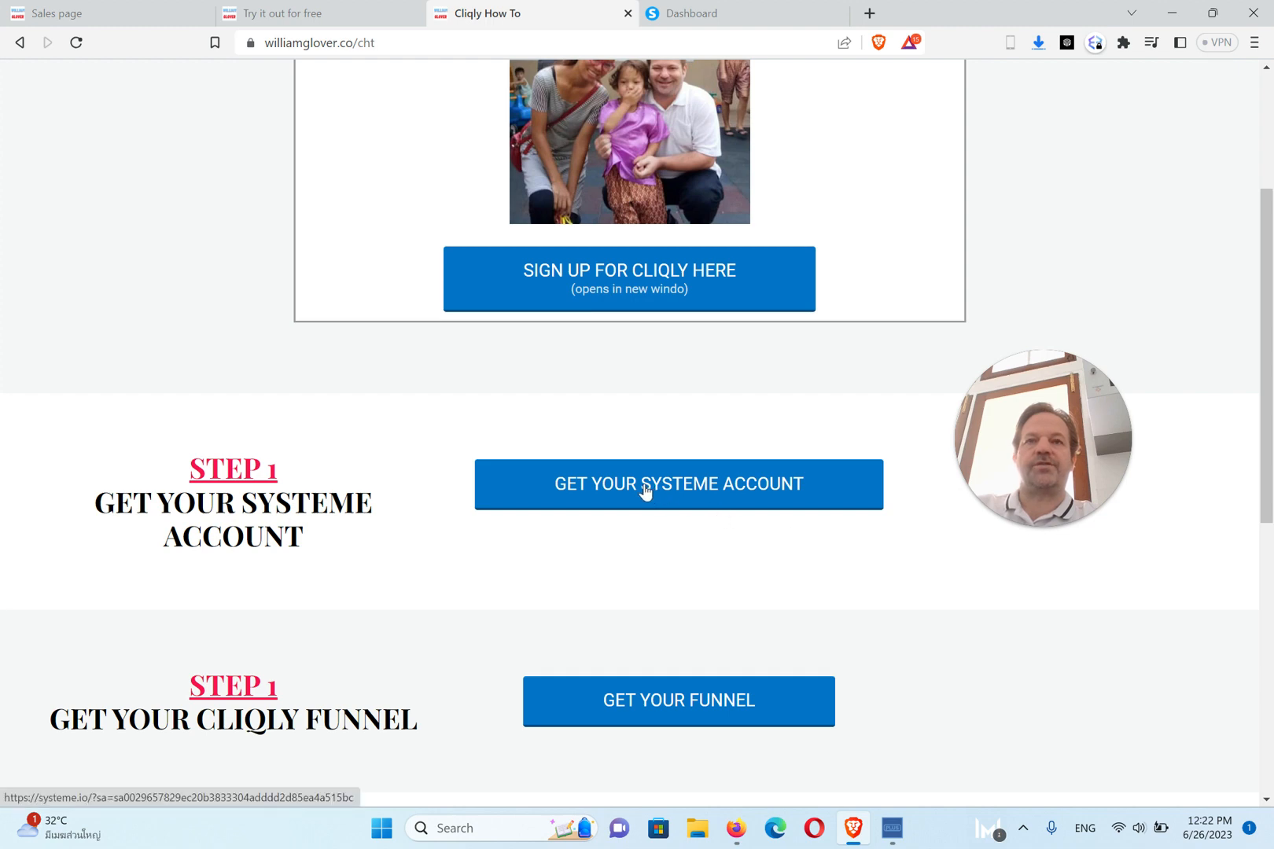
left_click(678, 485)
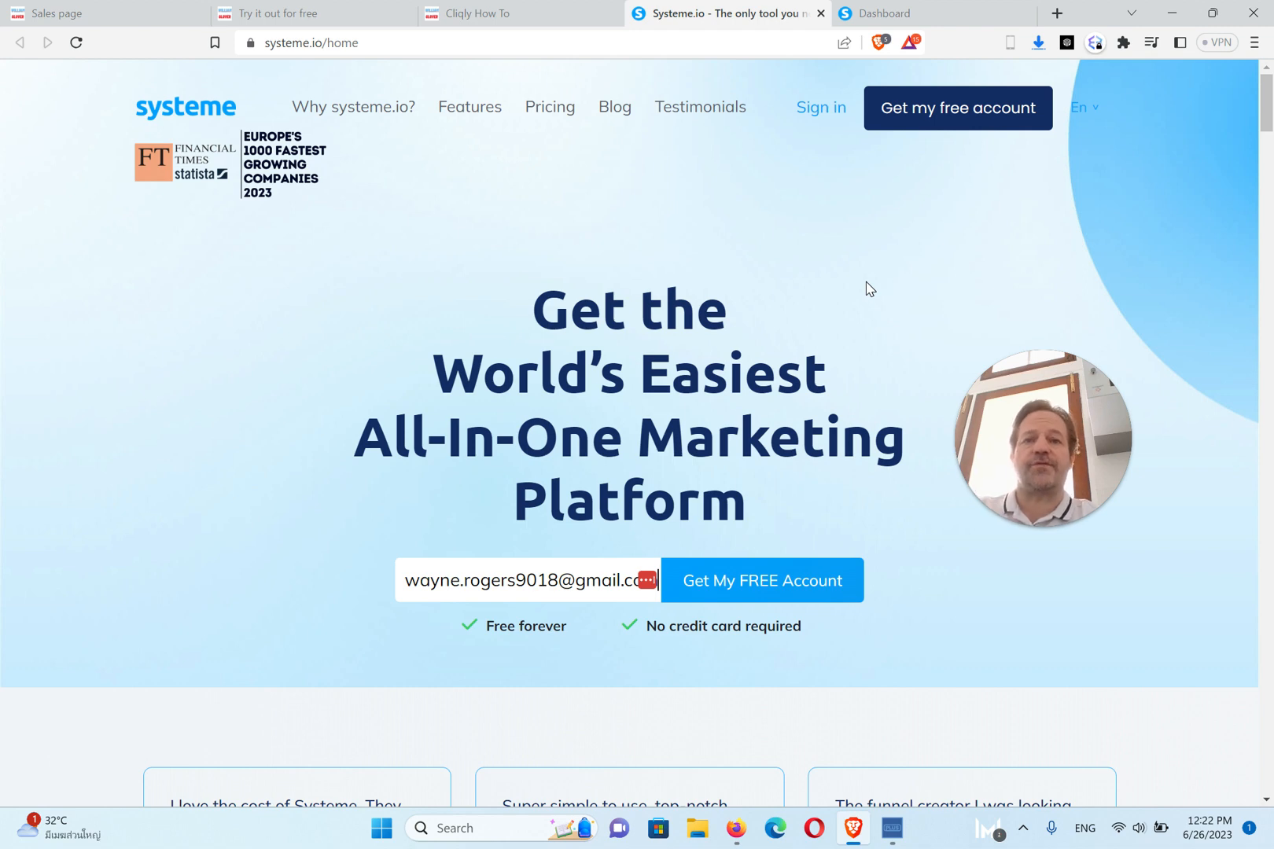
mouse_move(815, 33)
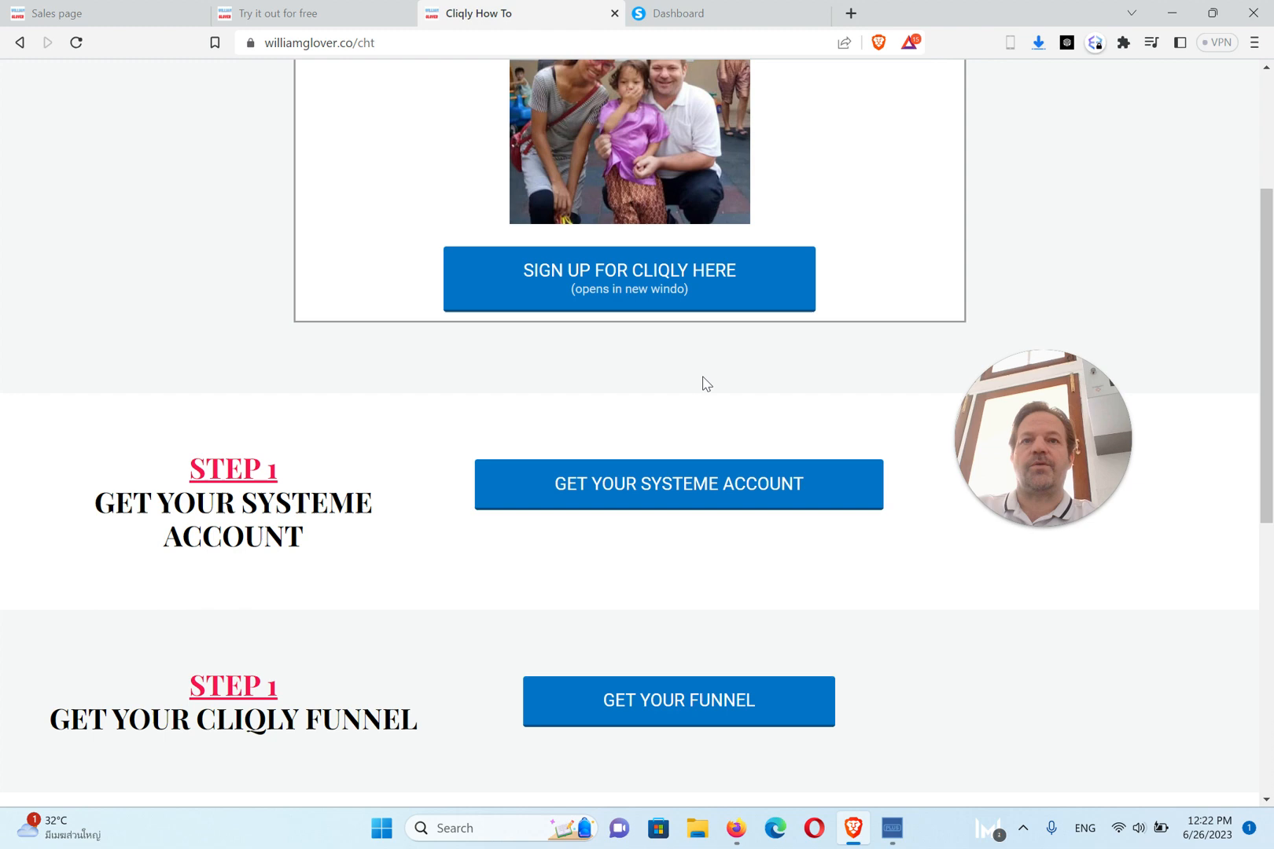
Step: Import the shared Cliqly funnel into the Systeme.io account via GET YOUR FUNNEL
scroll("down", 3)
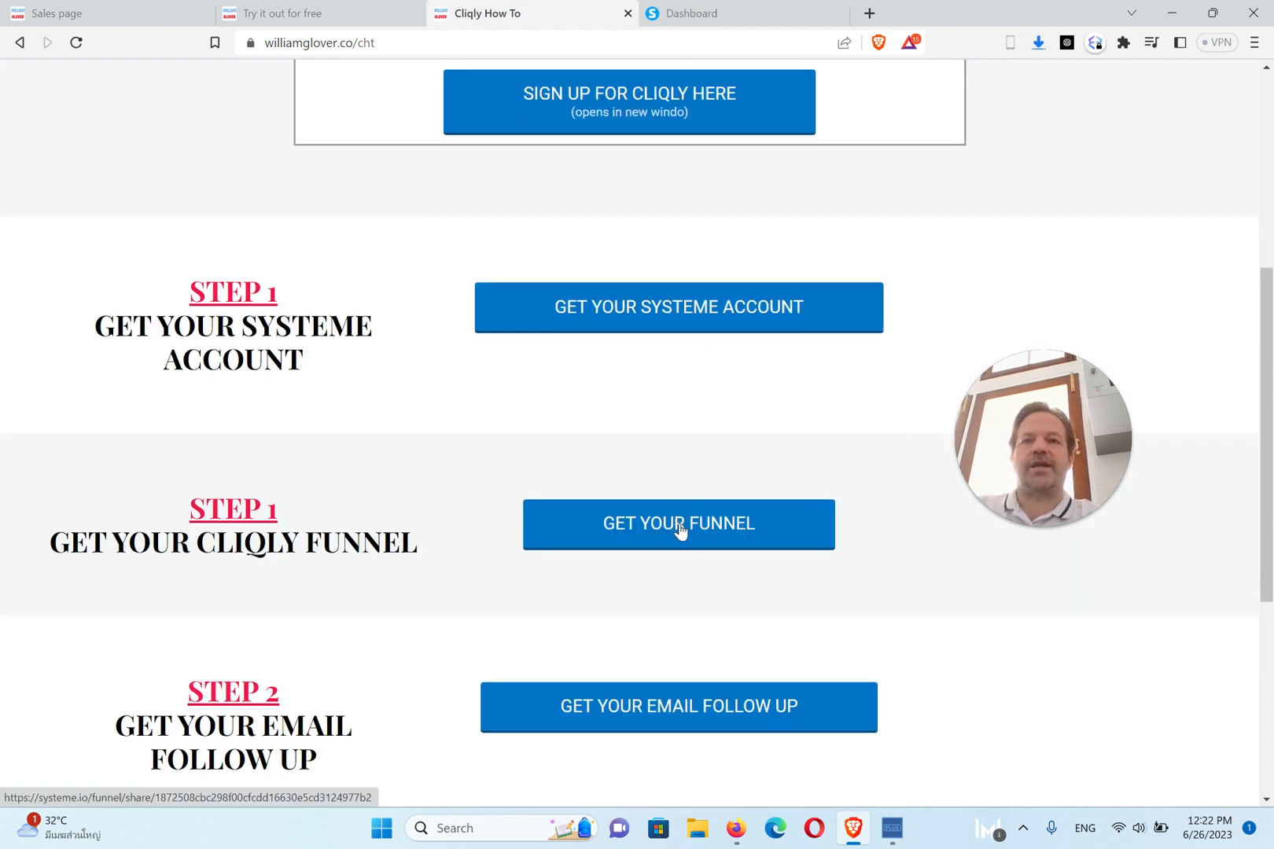
scroll("up", 3)
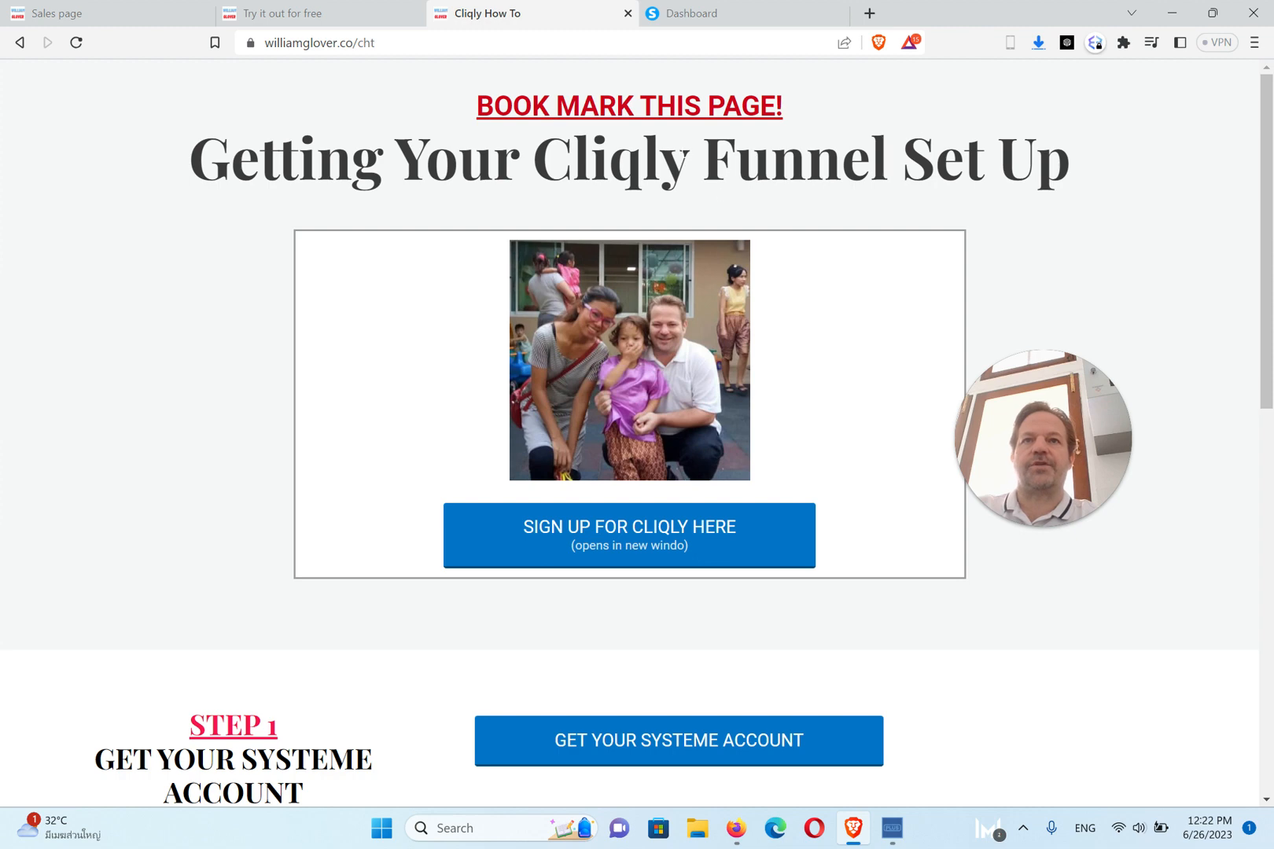
scroll("down", 3)
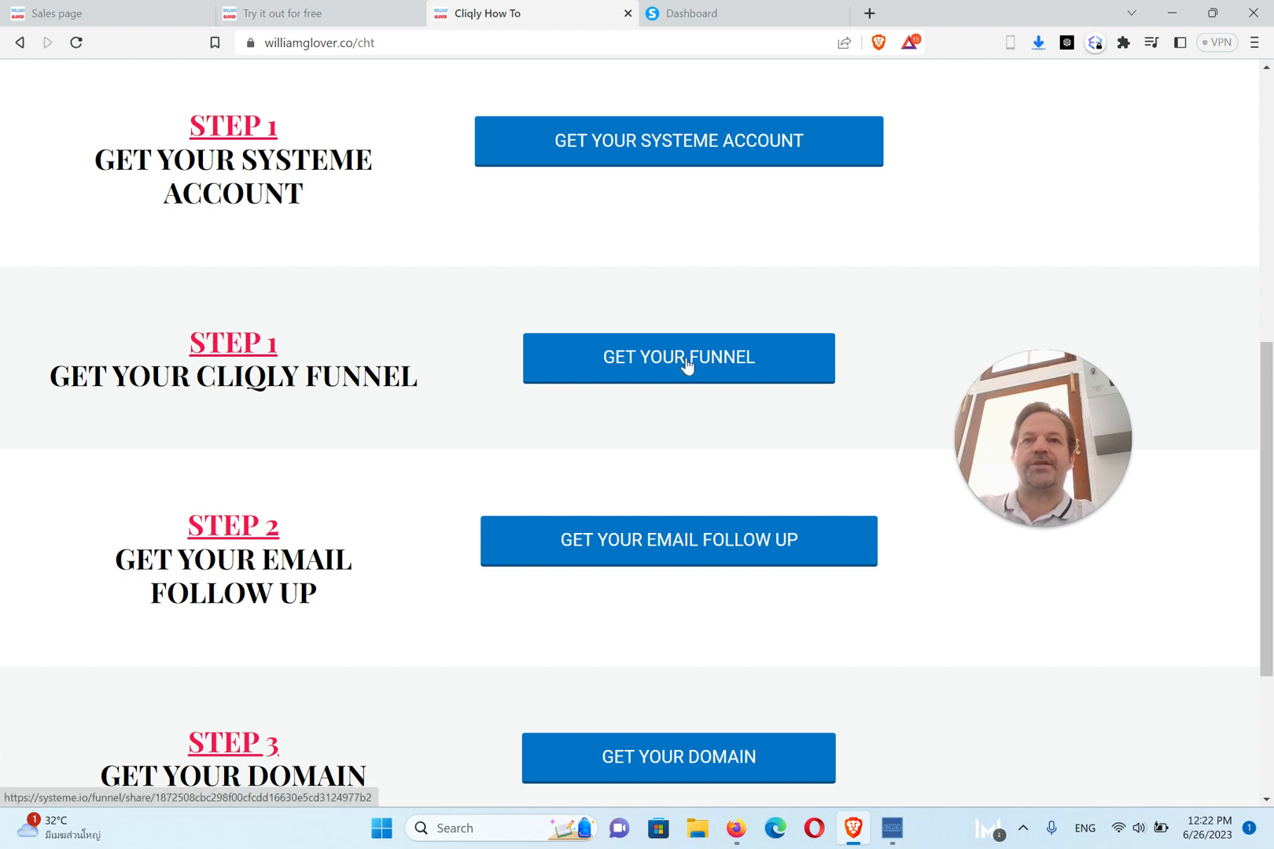
left_click(678, 357)
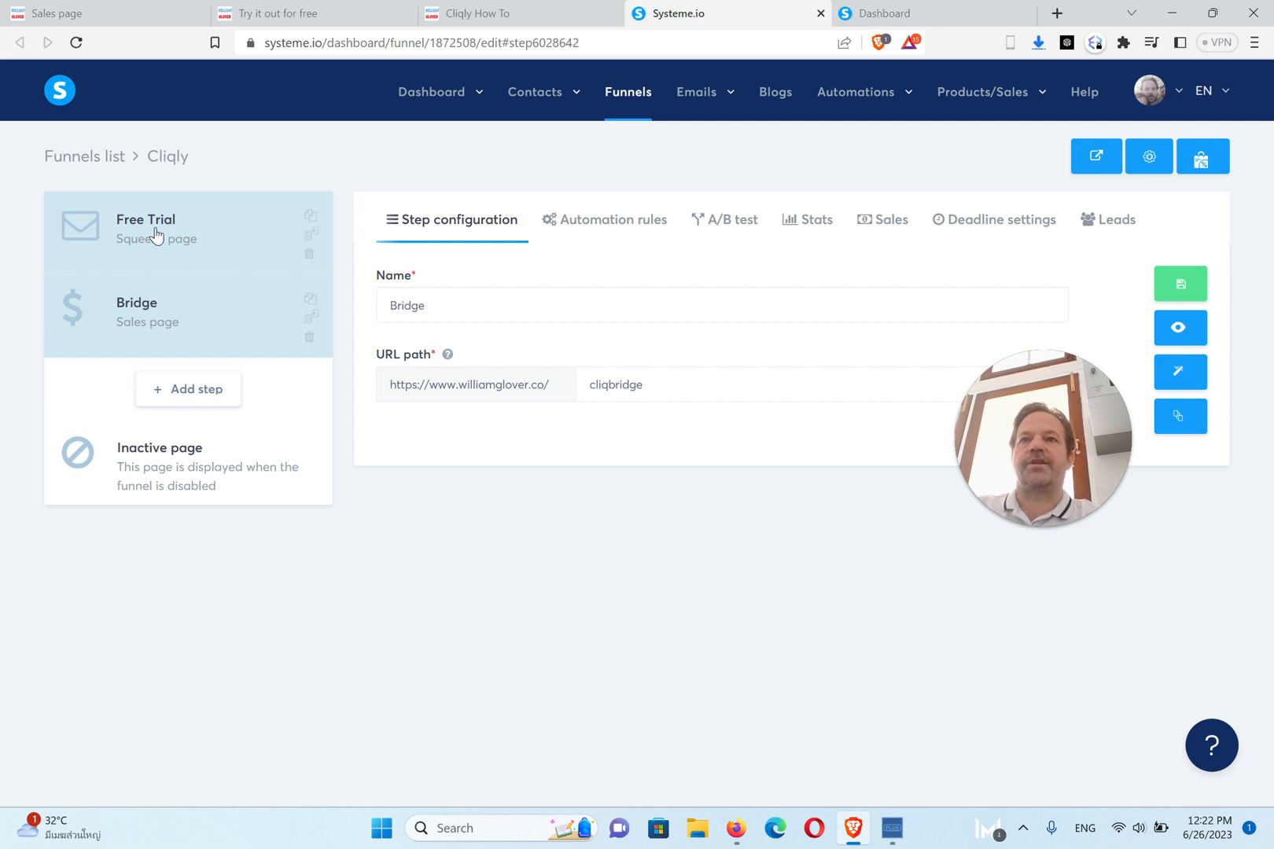
Step: Select the Free Trial step and view its live squeeze page with the name-and-email form
left_click(147, 228)
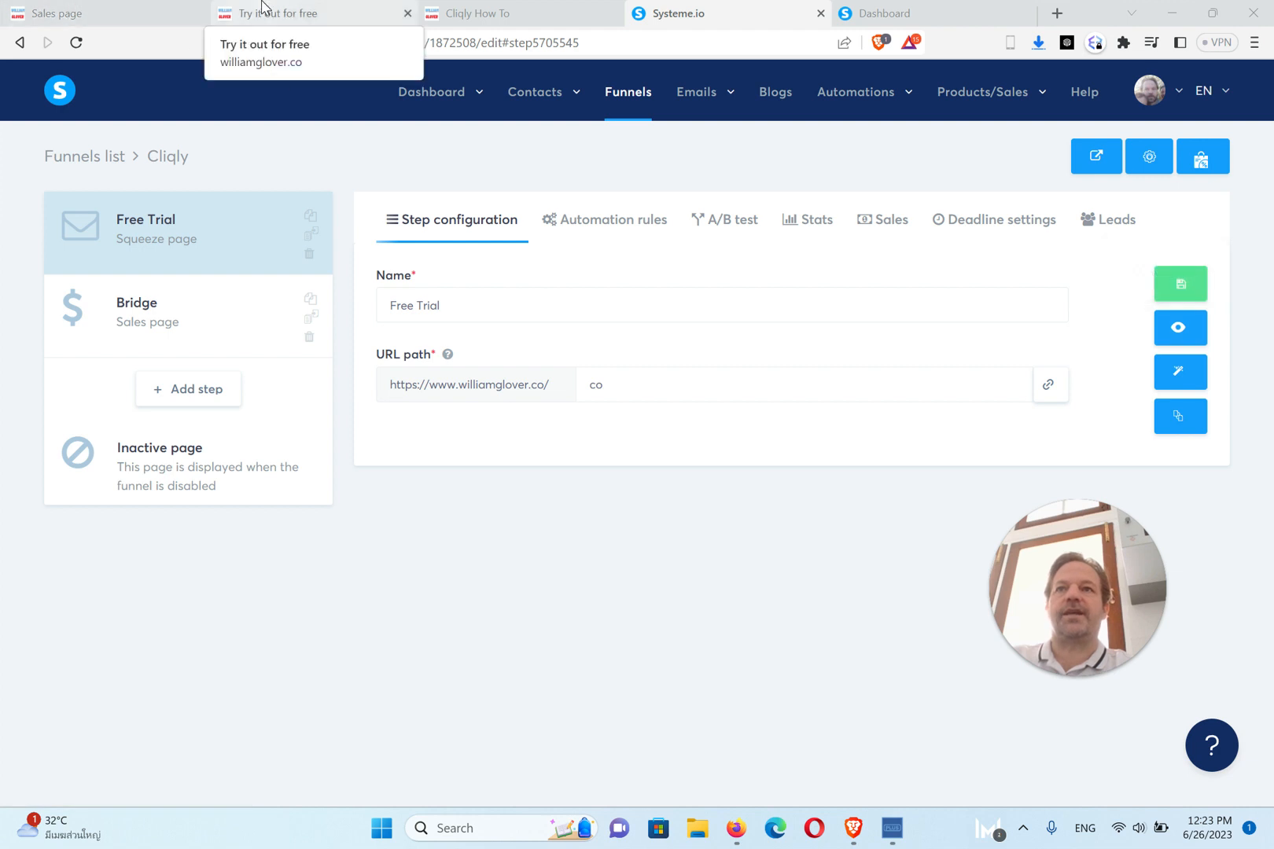
left_click(280, 12)
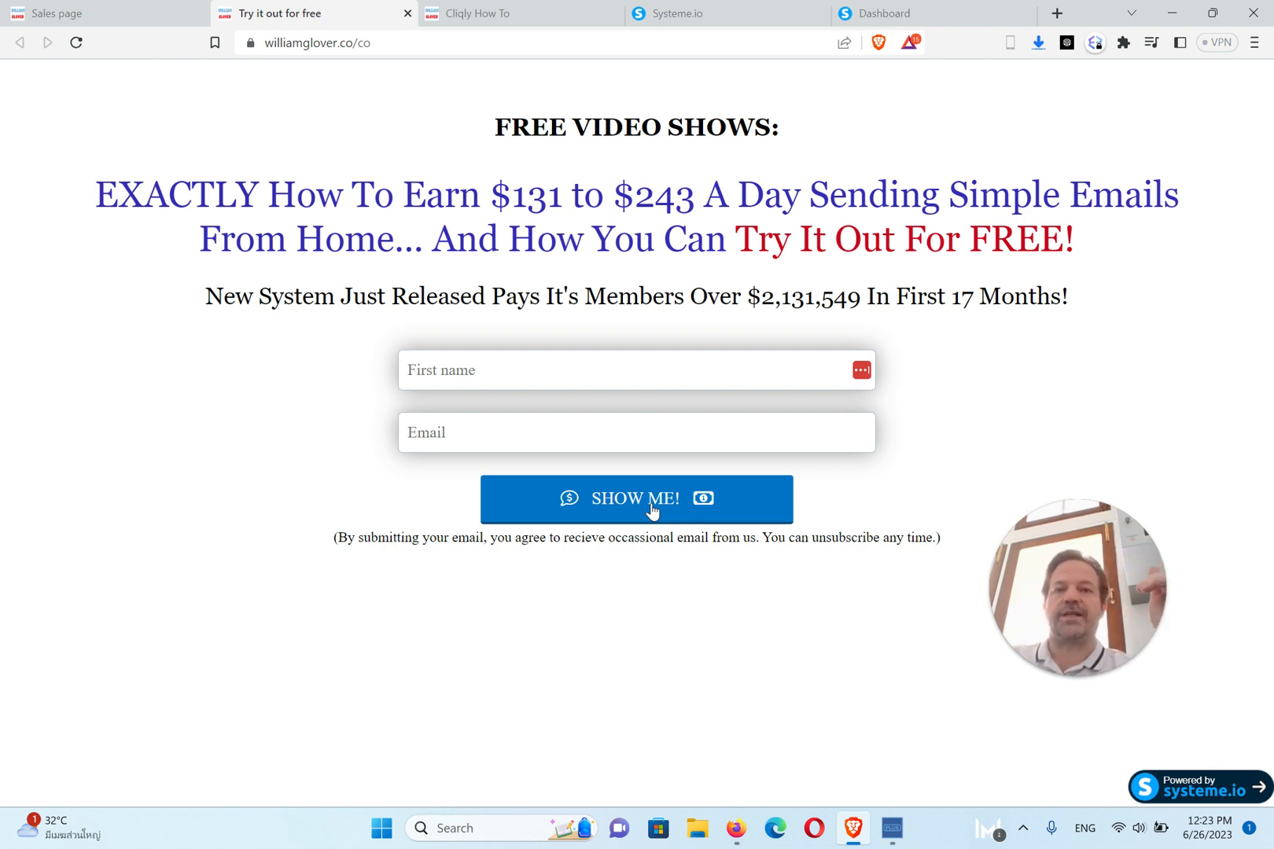
mouse_move(421, 281)
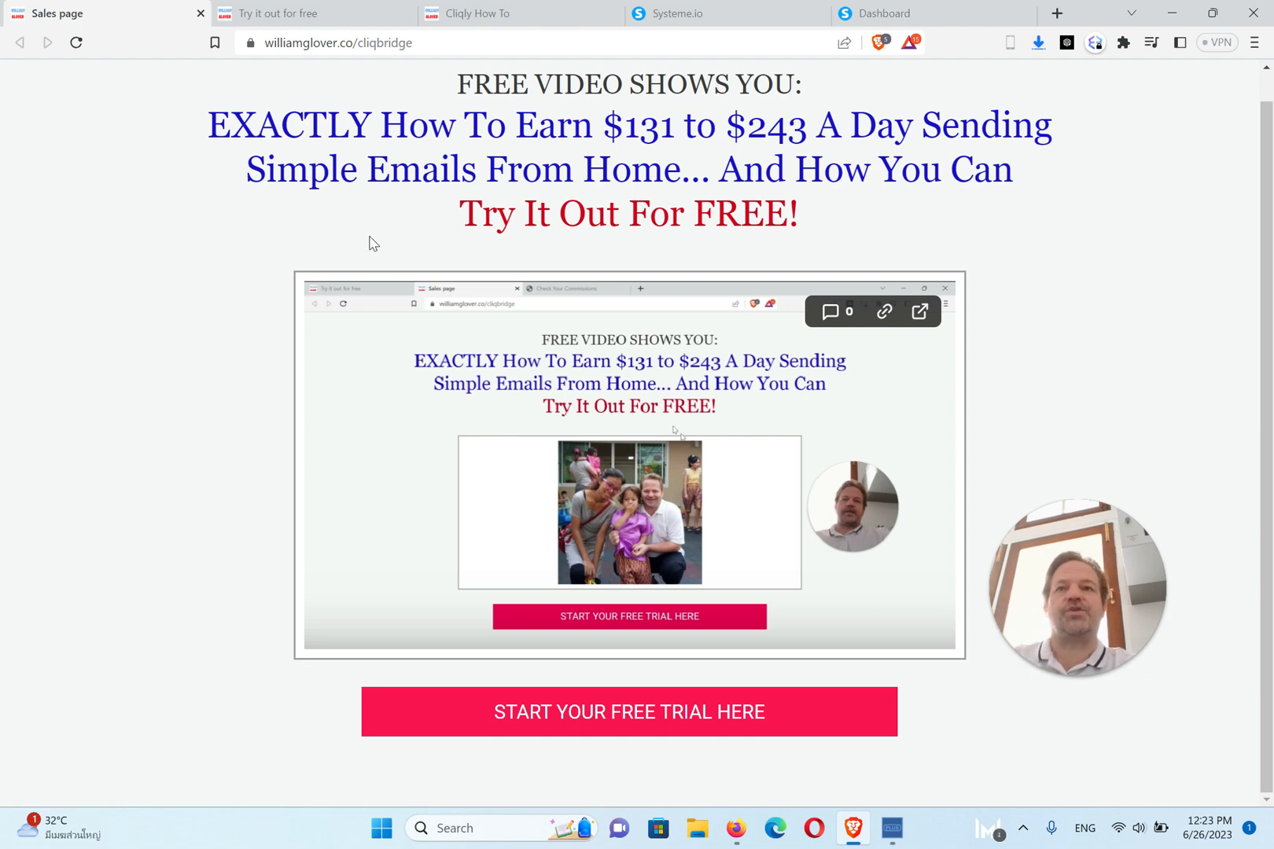
mouse_move(406, 254)
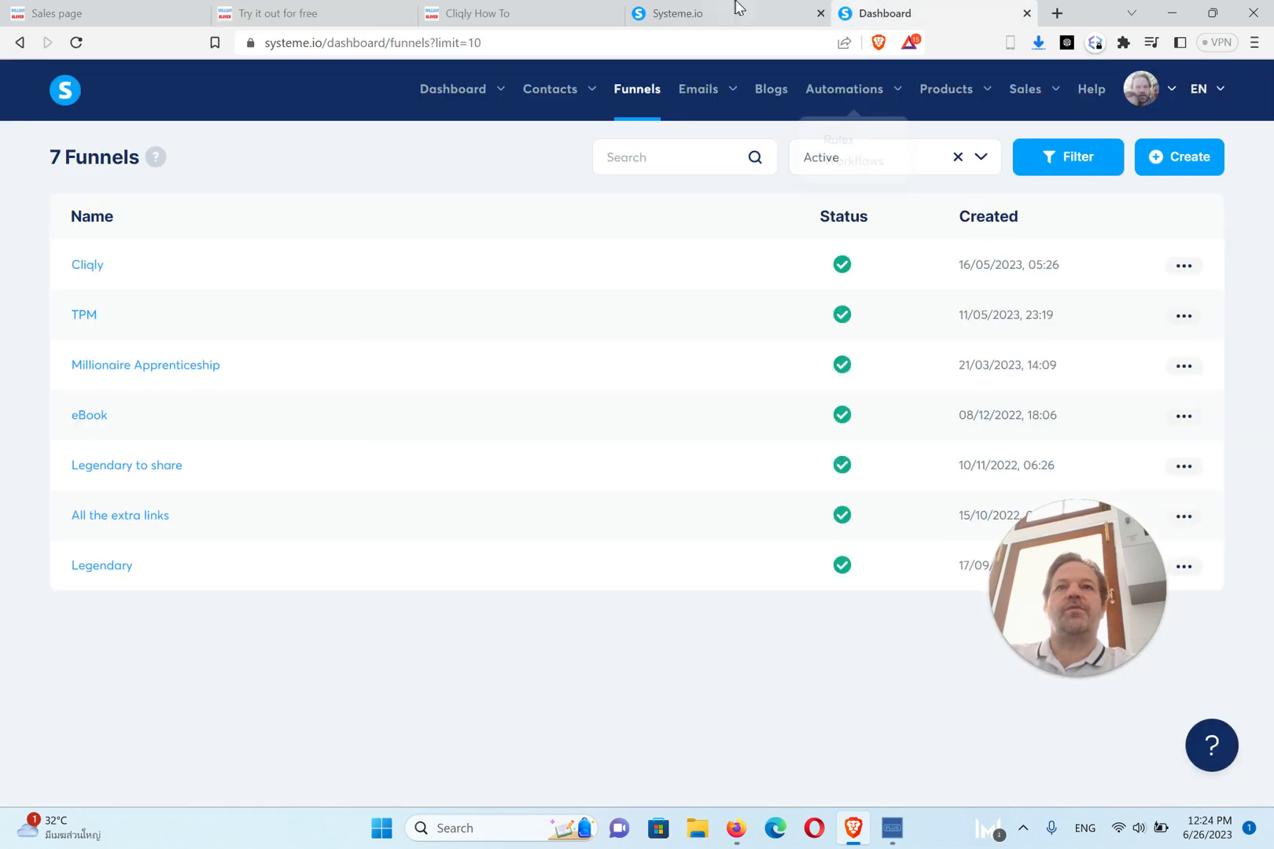
Step: Review the Free Trial step's 'Funnel step form subscribed' automation rule, then return to the how-to guide
left_click(86, 264)
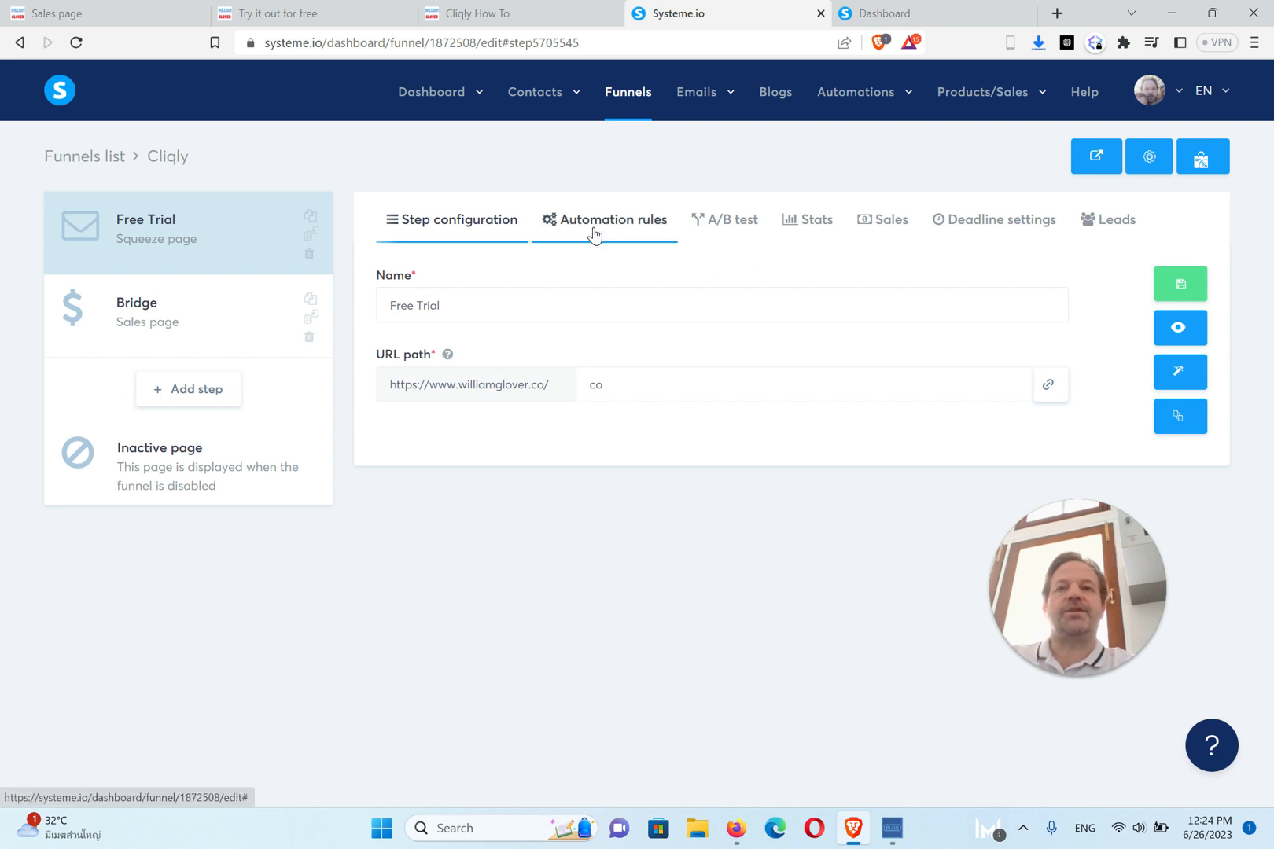
left_click(604, 220)
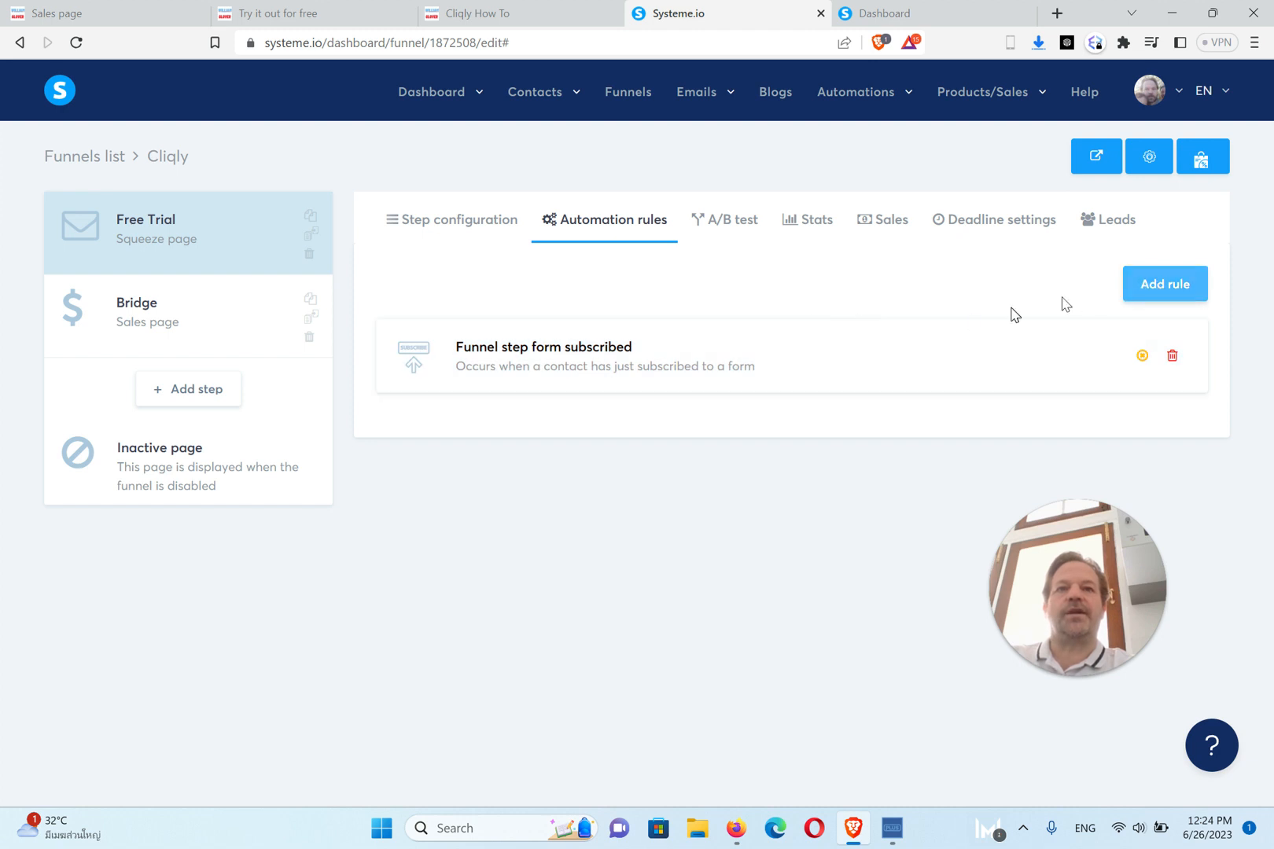
mouse_move(612, 351)
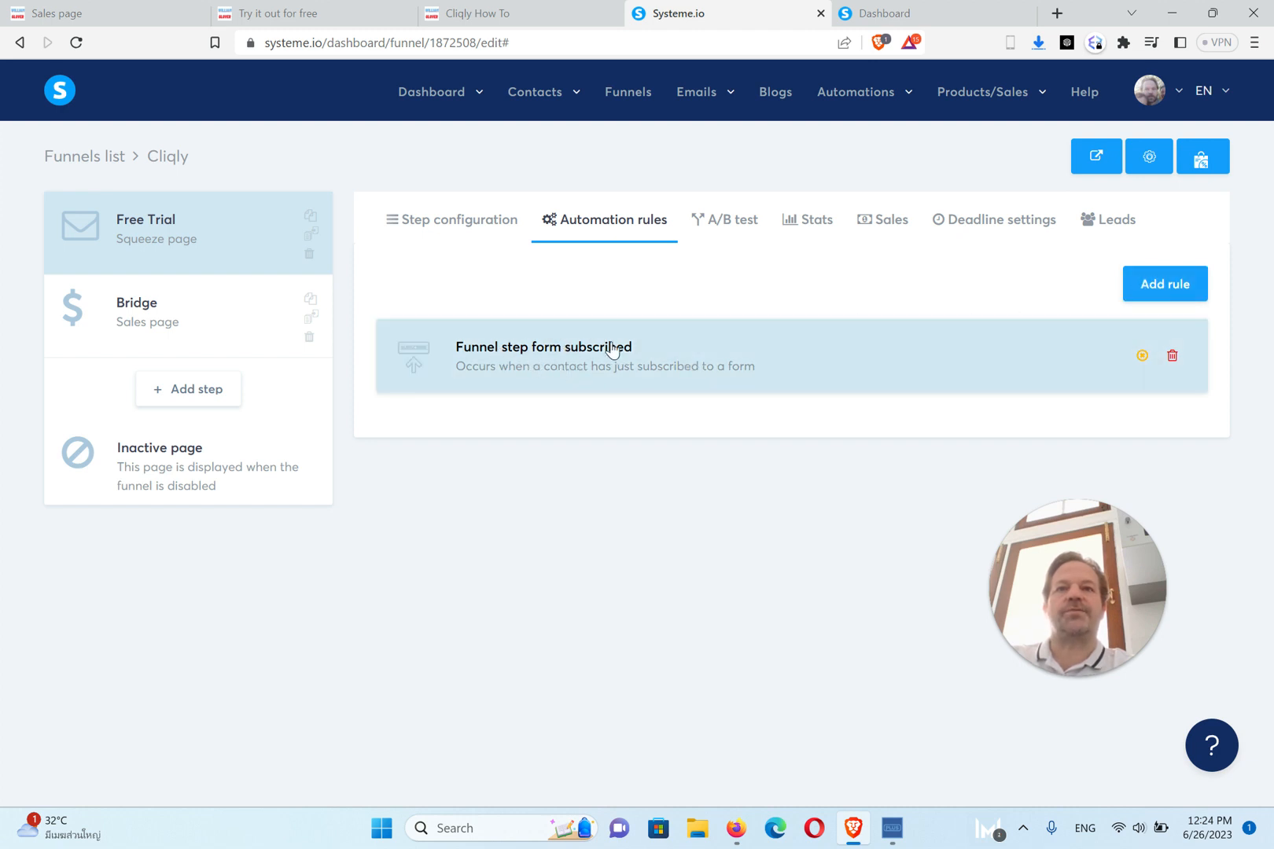
mouse_move(678, 384)
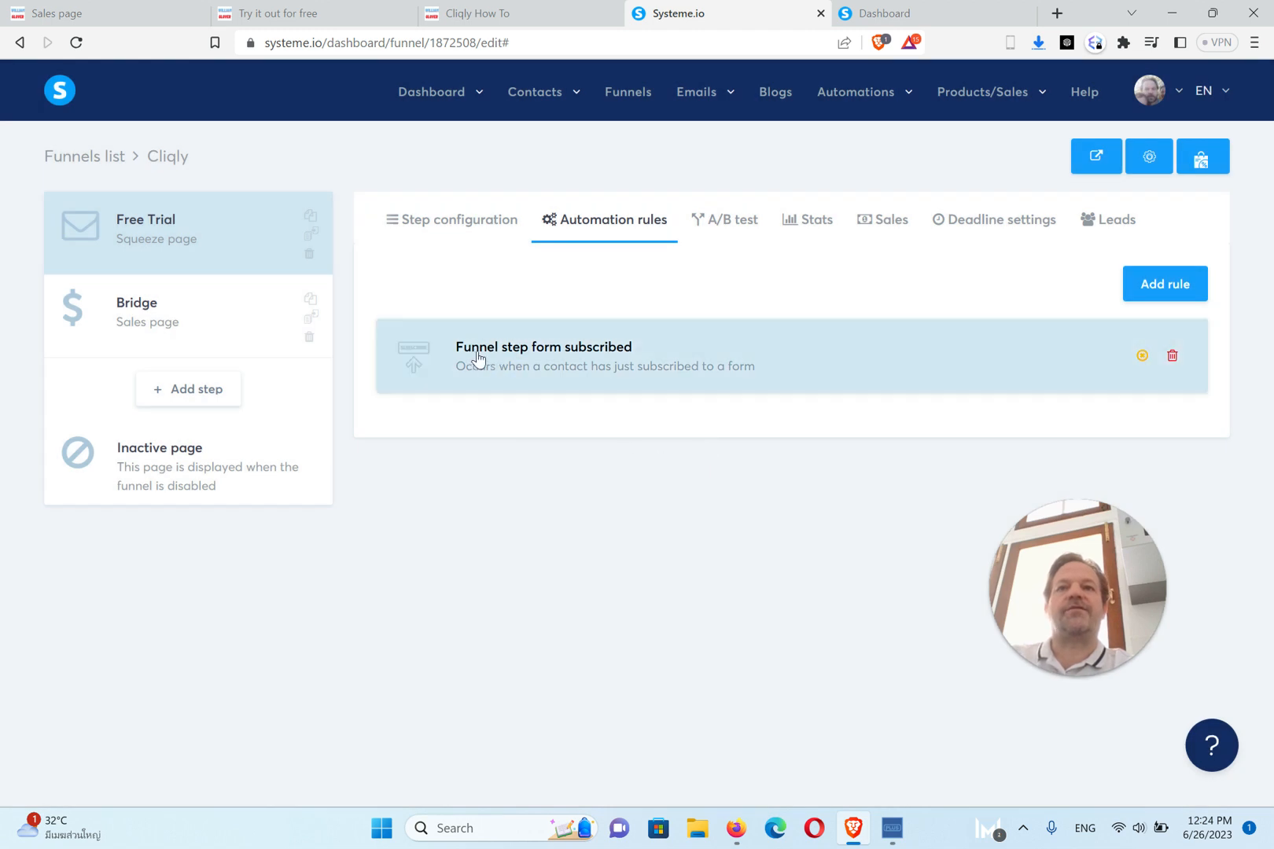
mouse_move(601, 368)
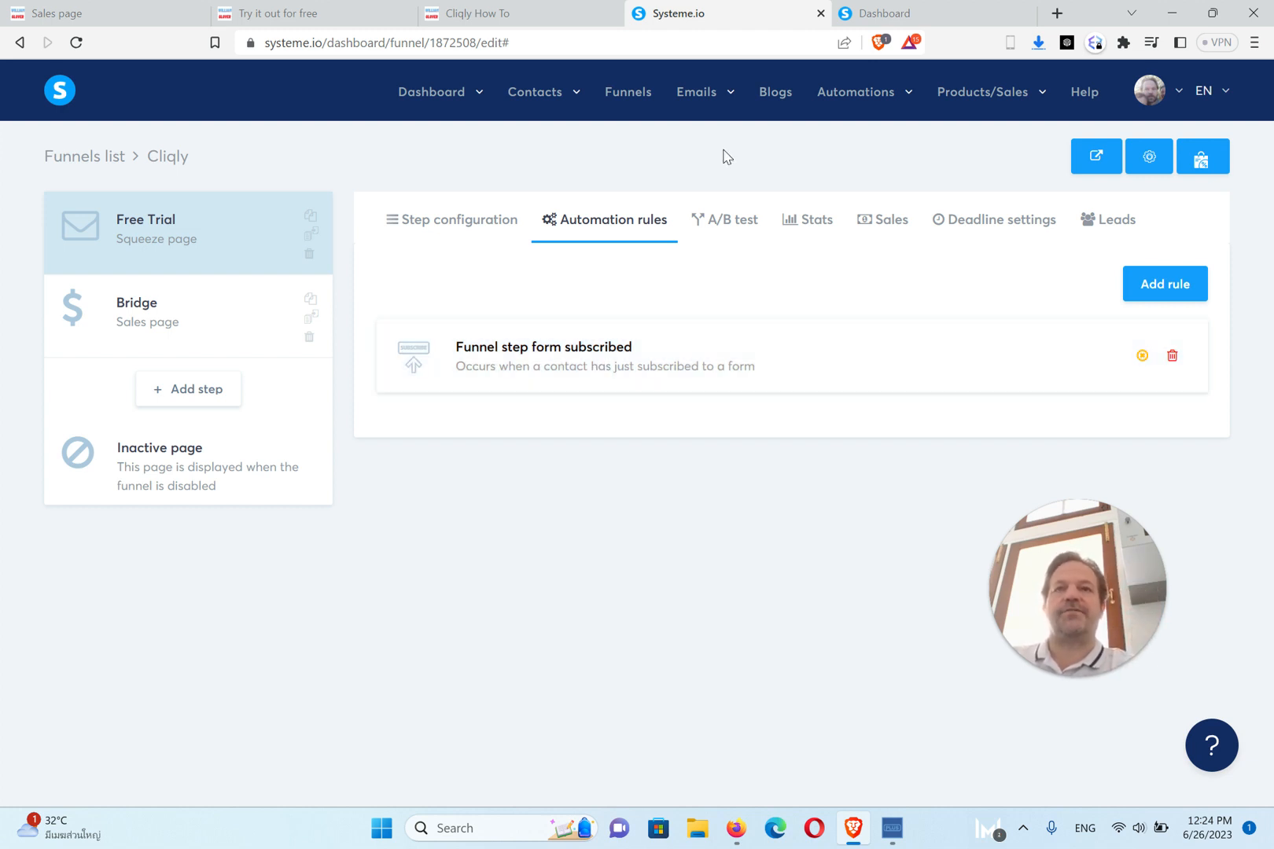
mouse_move(599, 148)
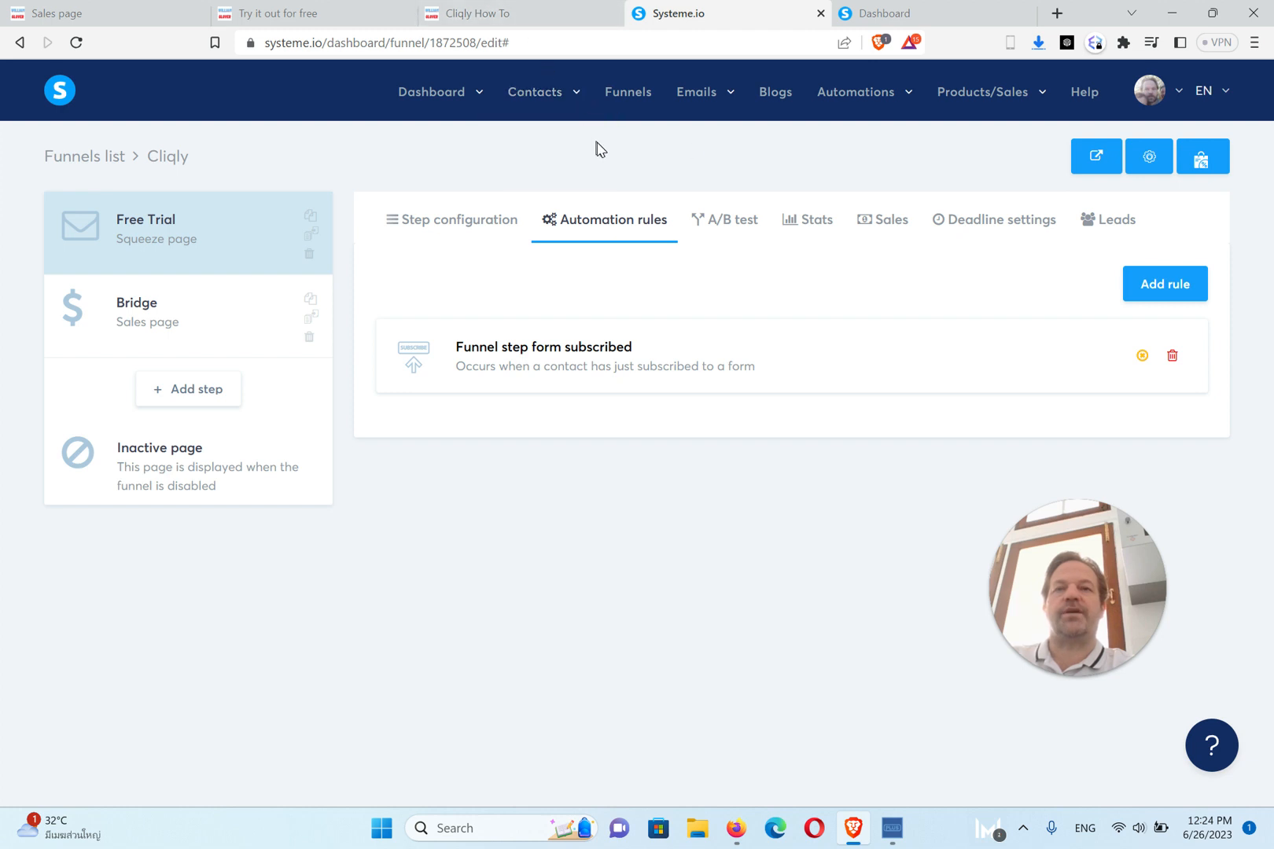
mouse_move(414, 139)
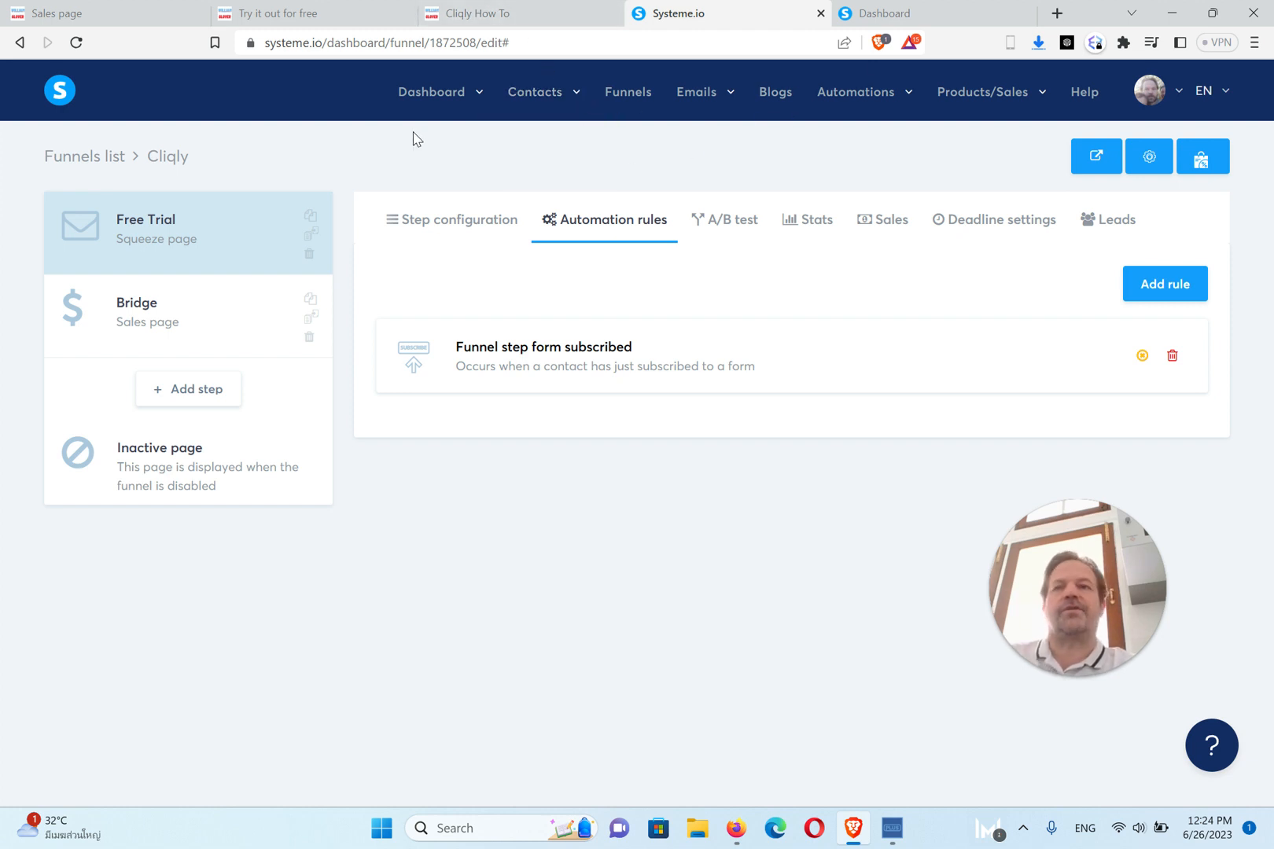
left_click(520, 13)
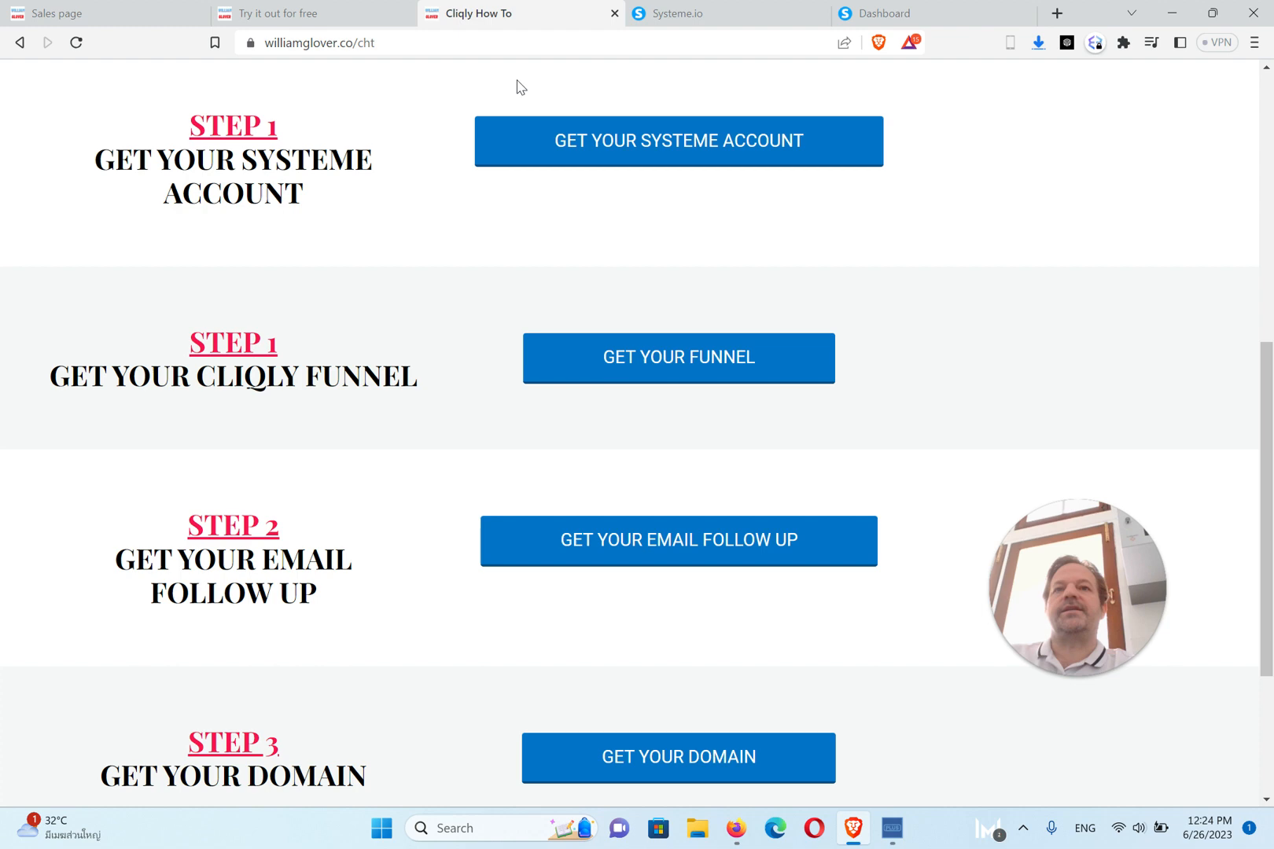
Step: Import the shared Cliqly follow-up email campaign listing its eight emails
scroll("down", 3)
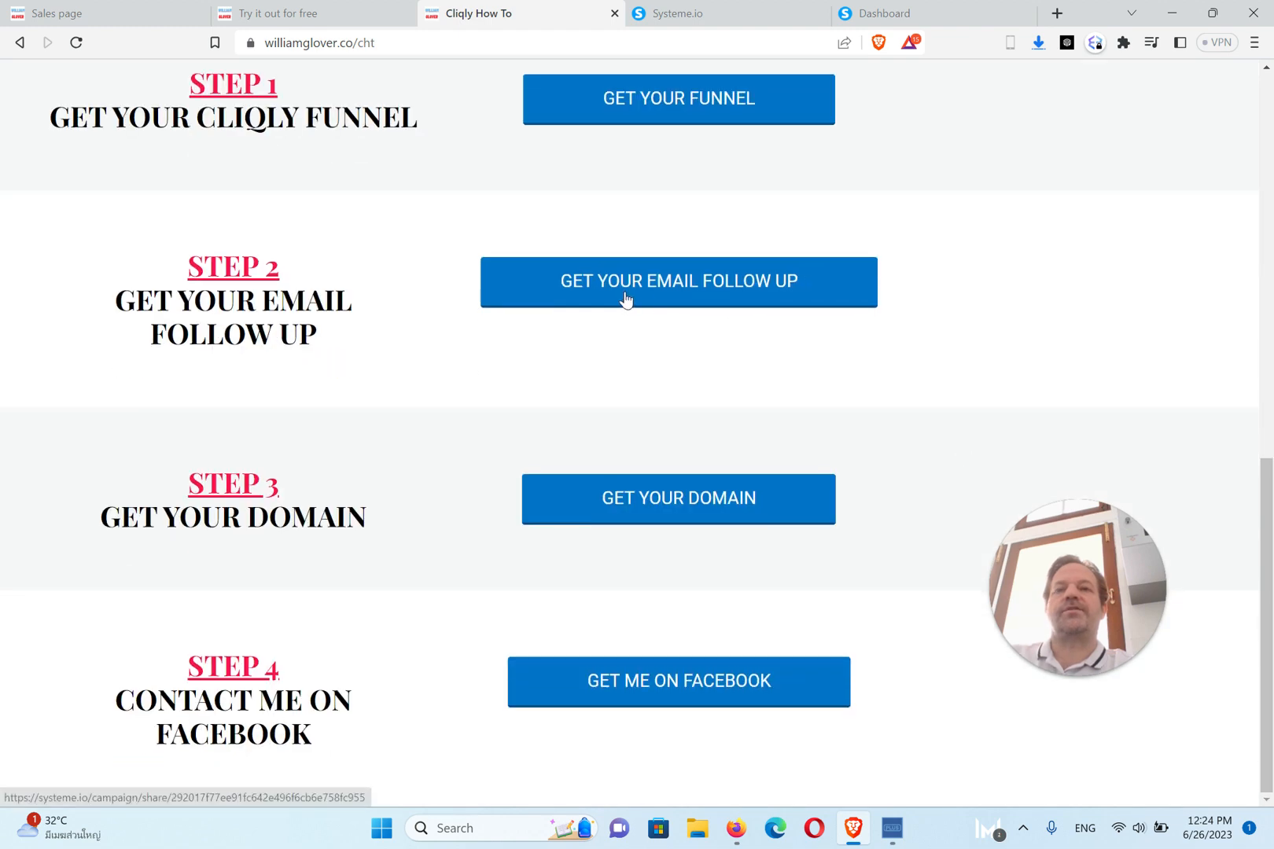
left_click(678, 282)
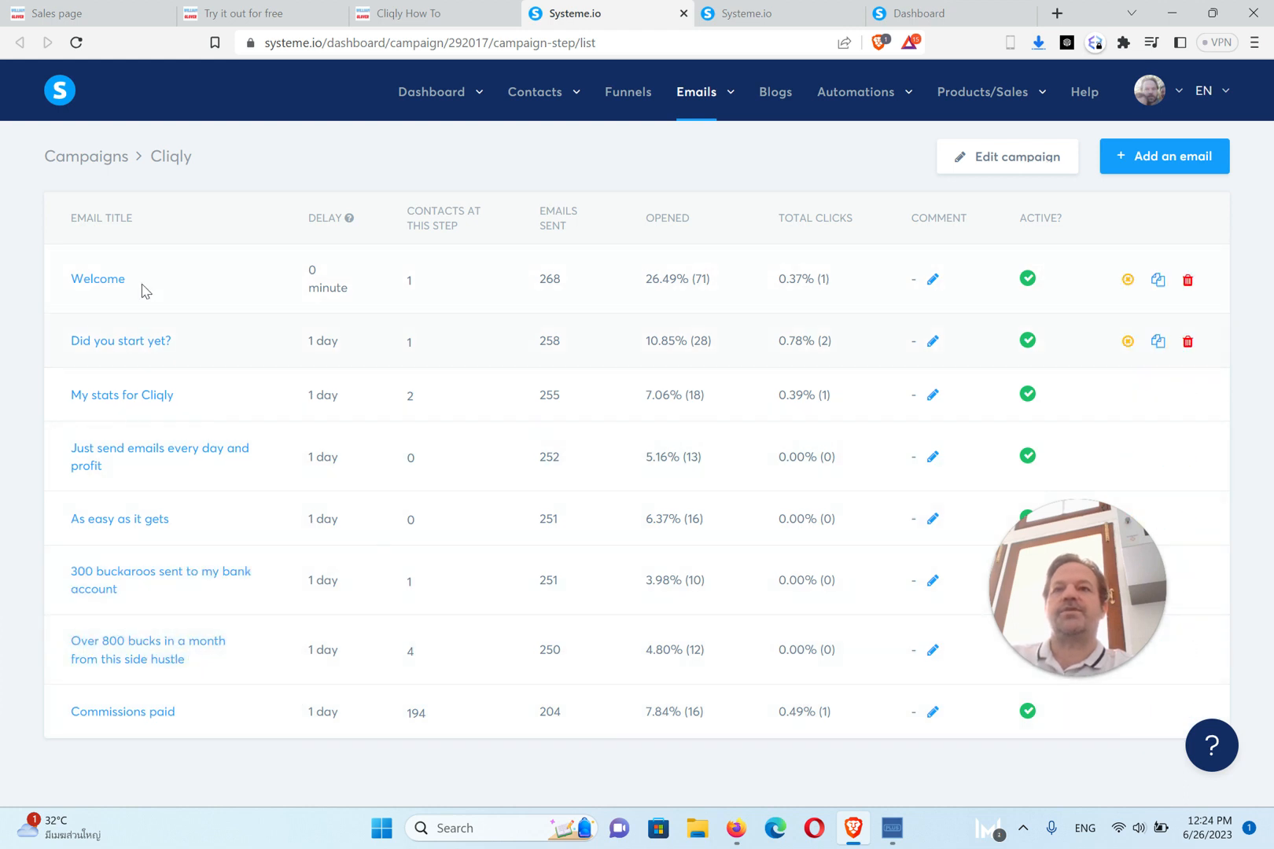
left_click(98, 278)
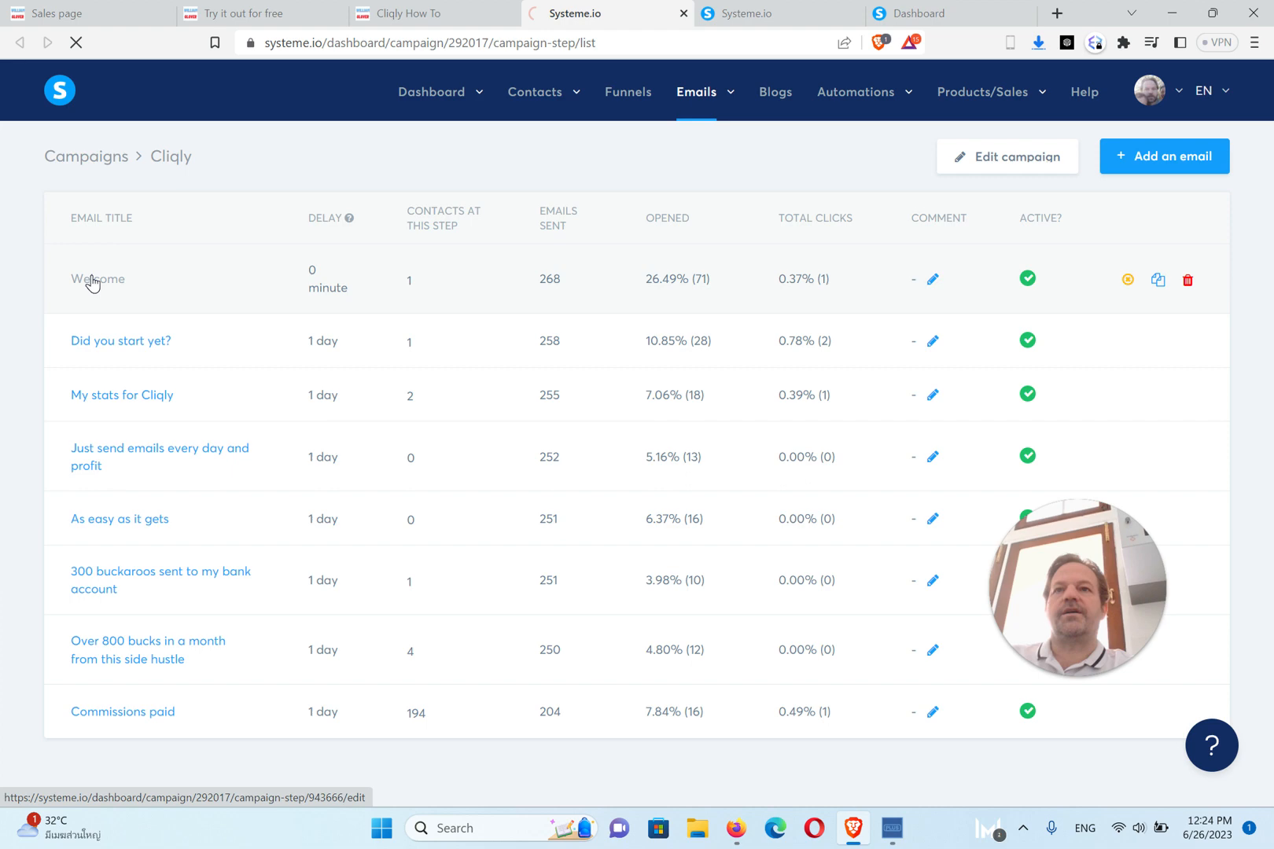
left_click(99, 278)
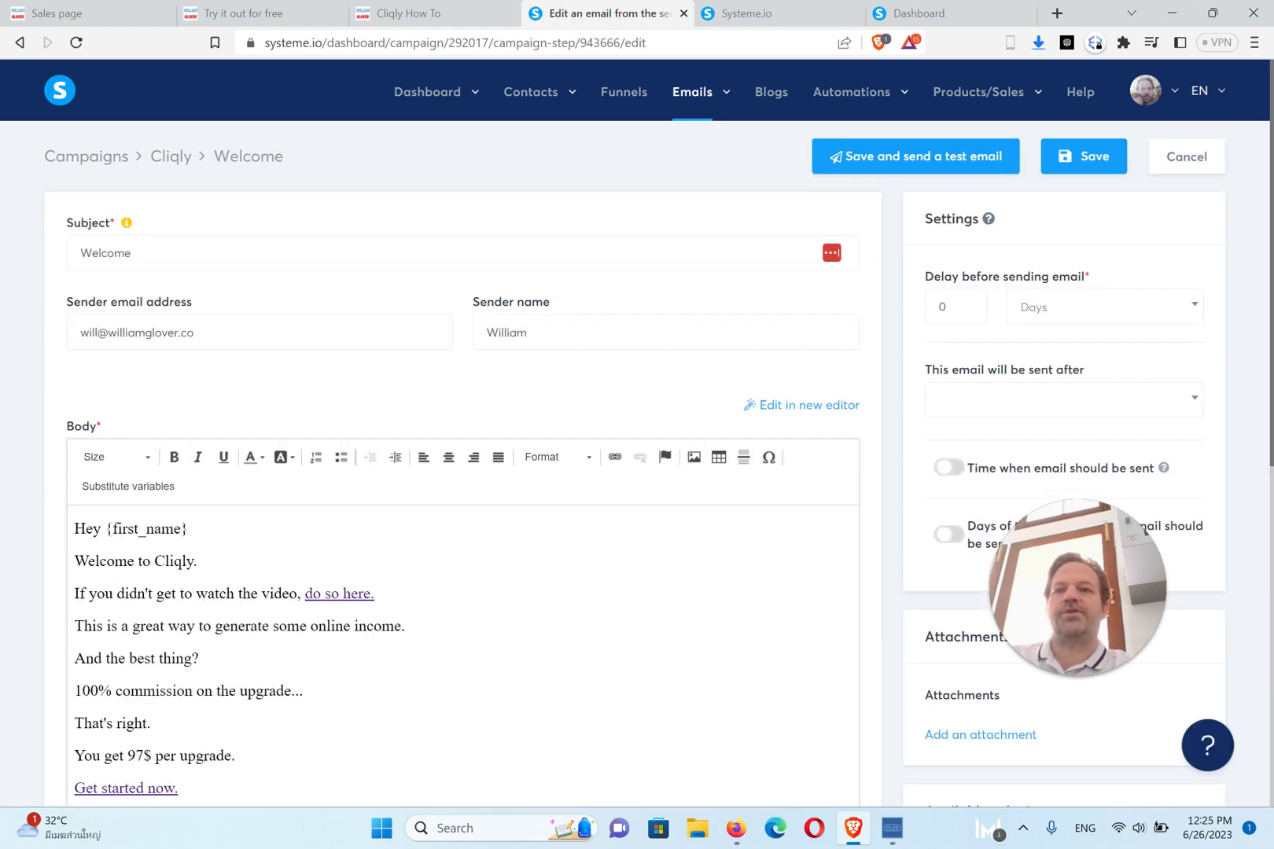
scroll("down", 3)
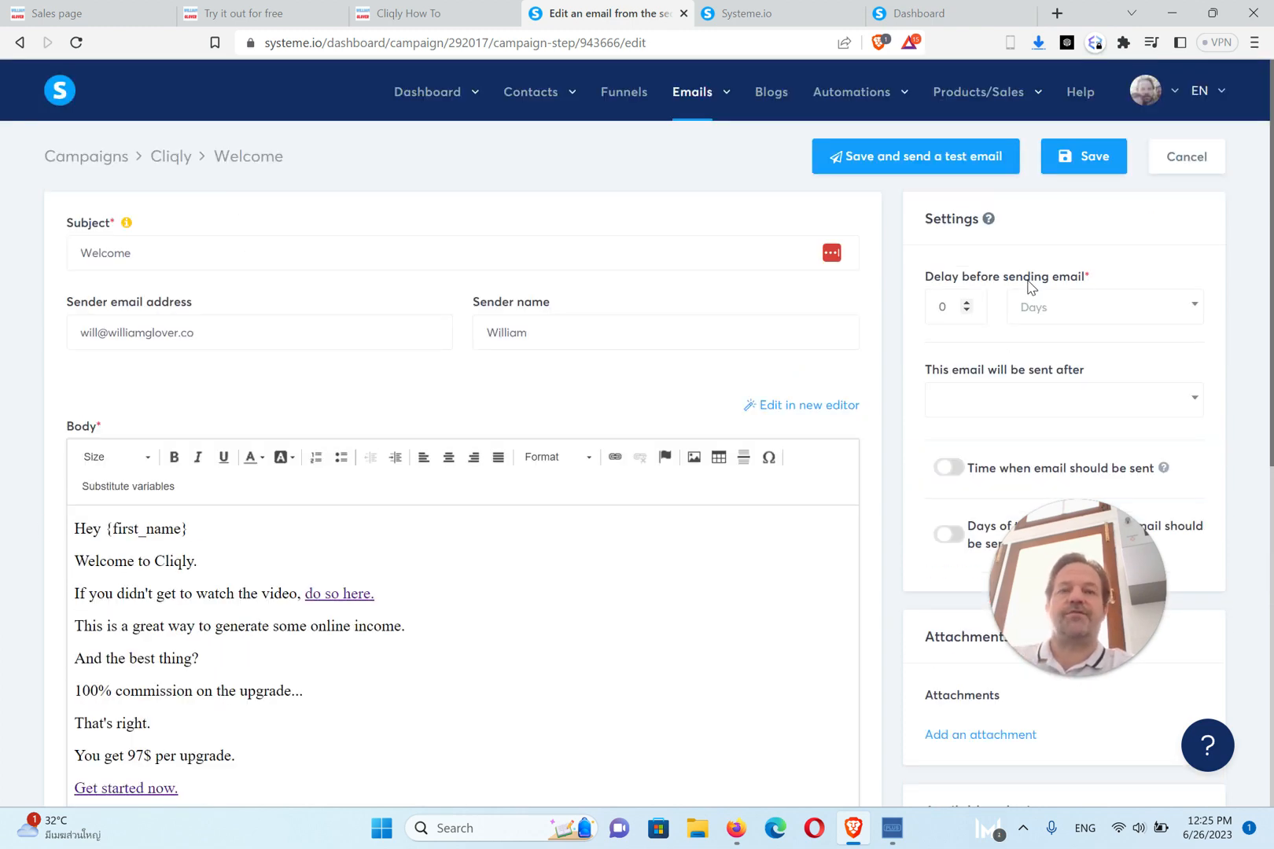
left_click(1186, 156)
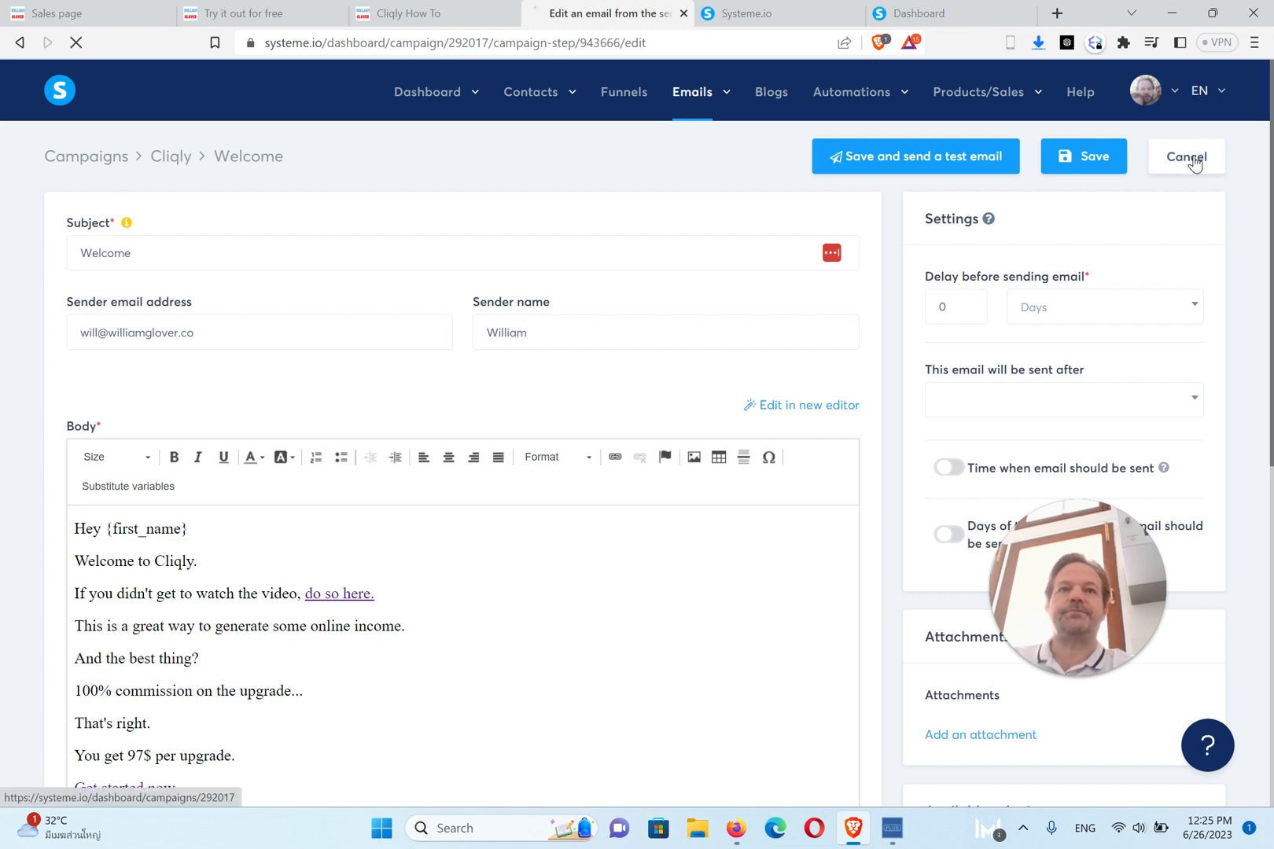
left_click(1186, 156)
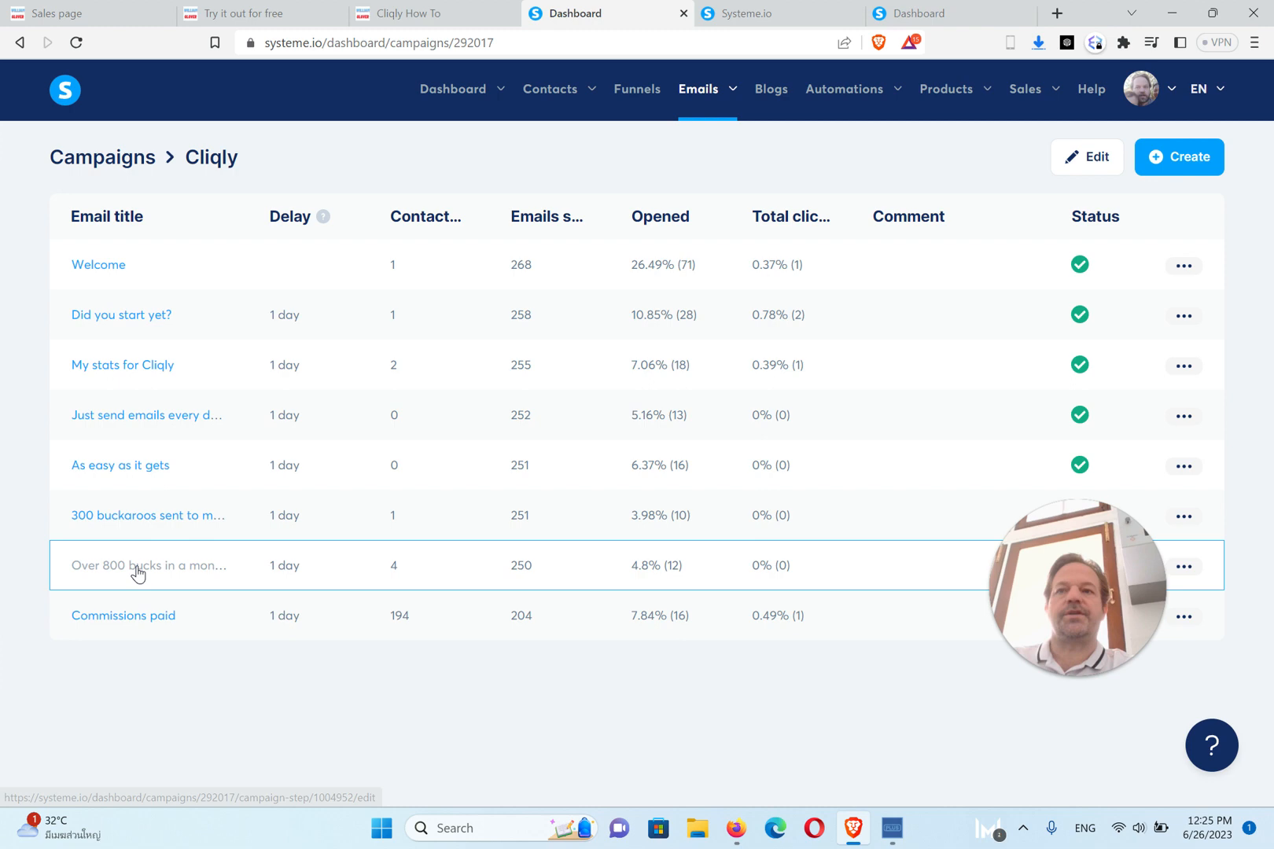
Step: In the 'Over 800 bucks' email, shrink the bottom photo and check the video link target
left_click(149, 565)
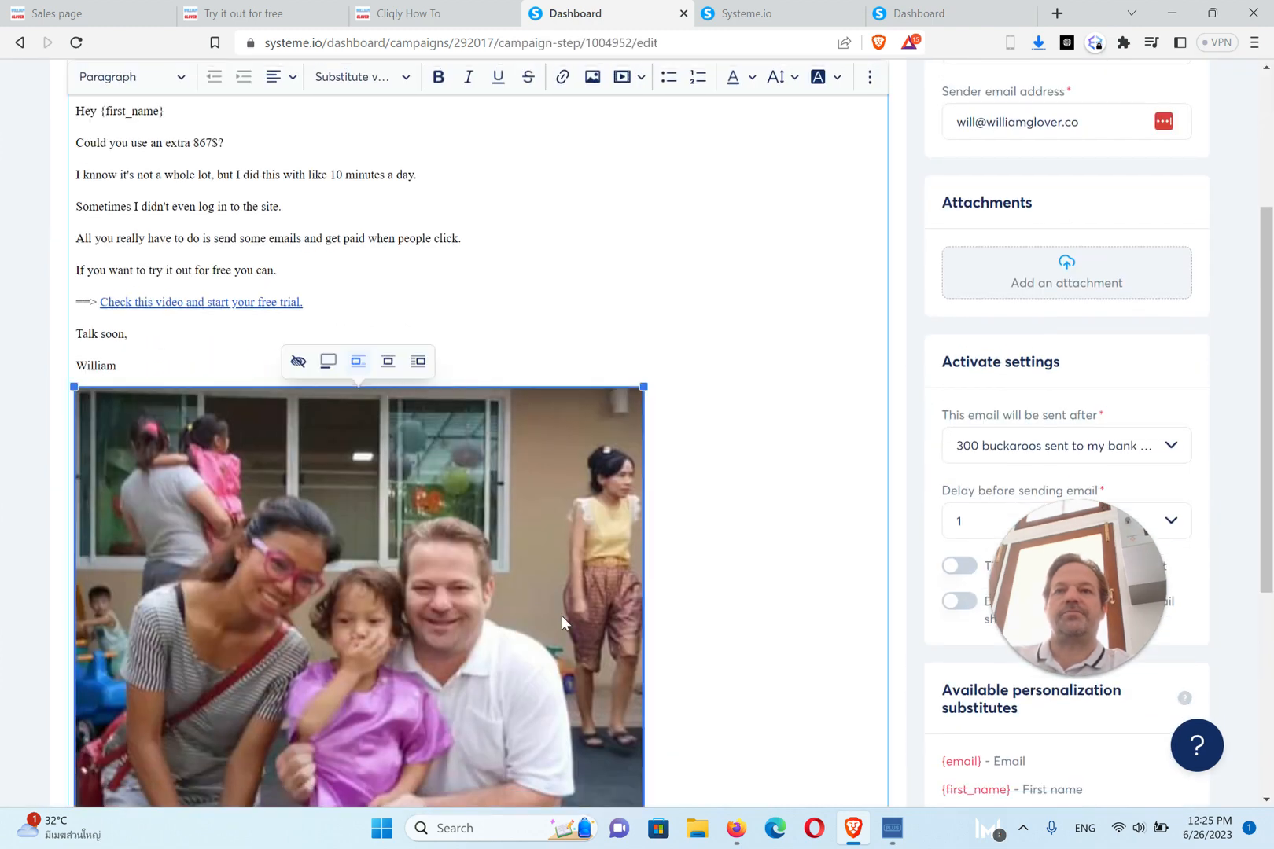
scroll("down", 3)
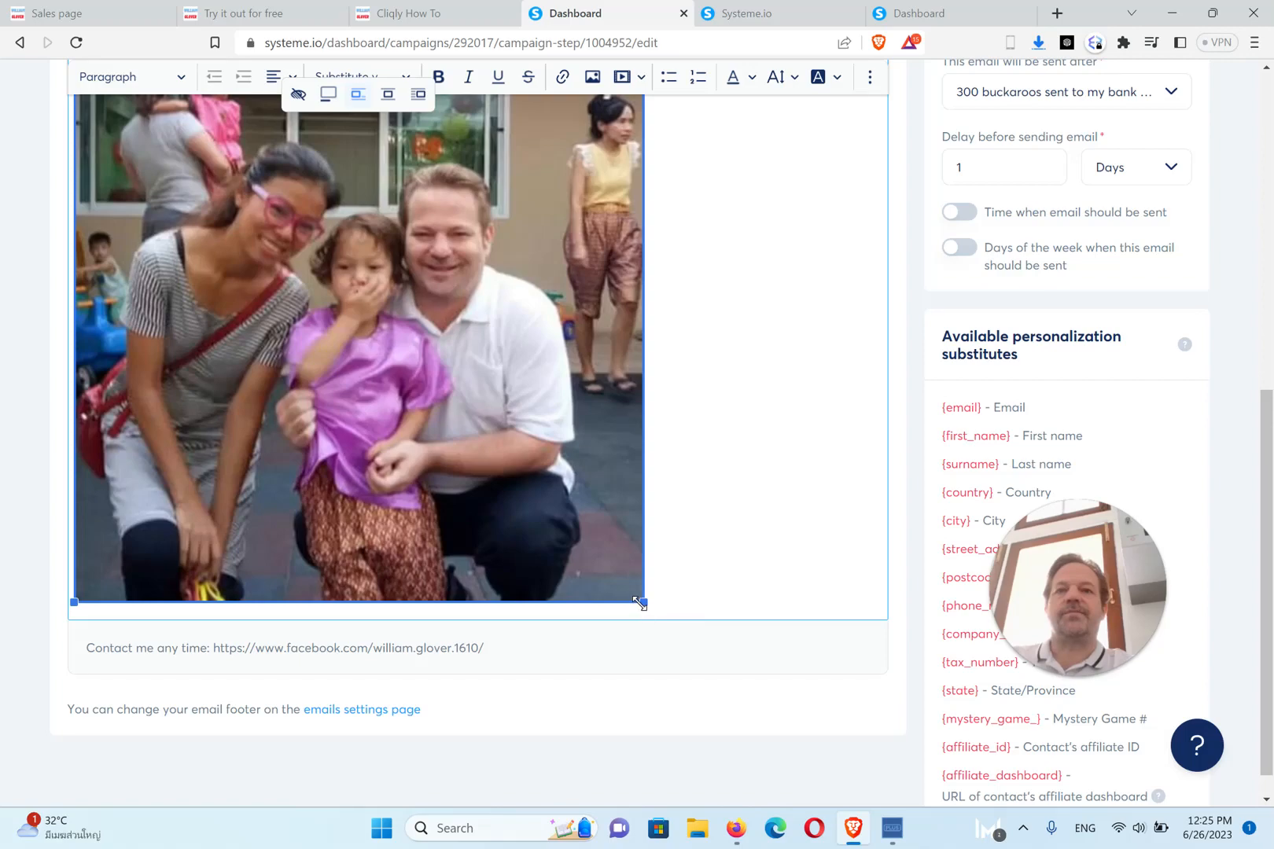
left_click_drag(642, 603, 385, 342)
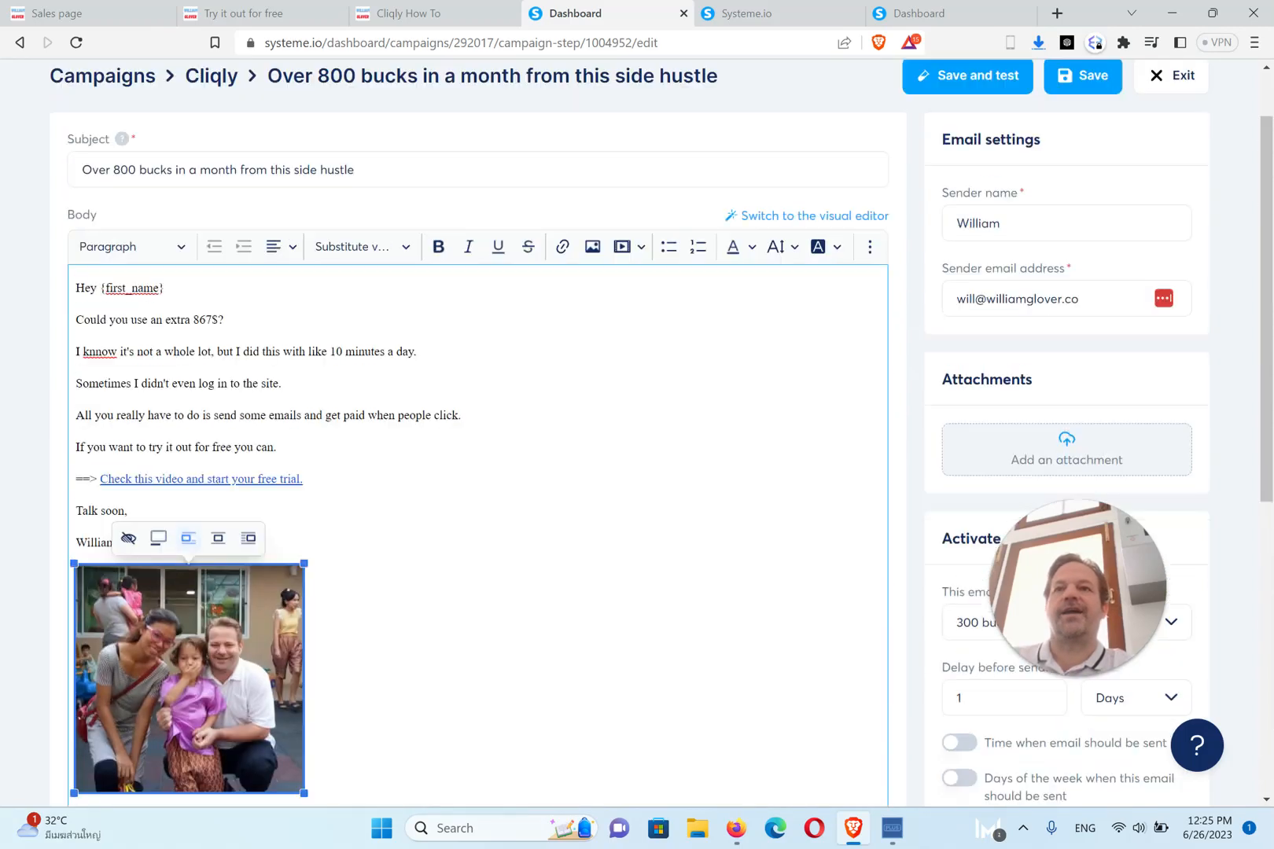
left_click_drag(302, 793, 257, 744)
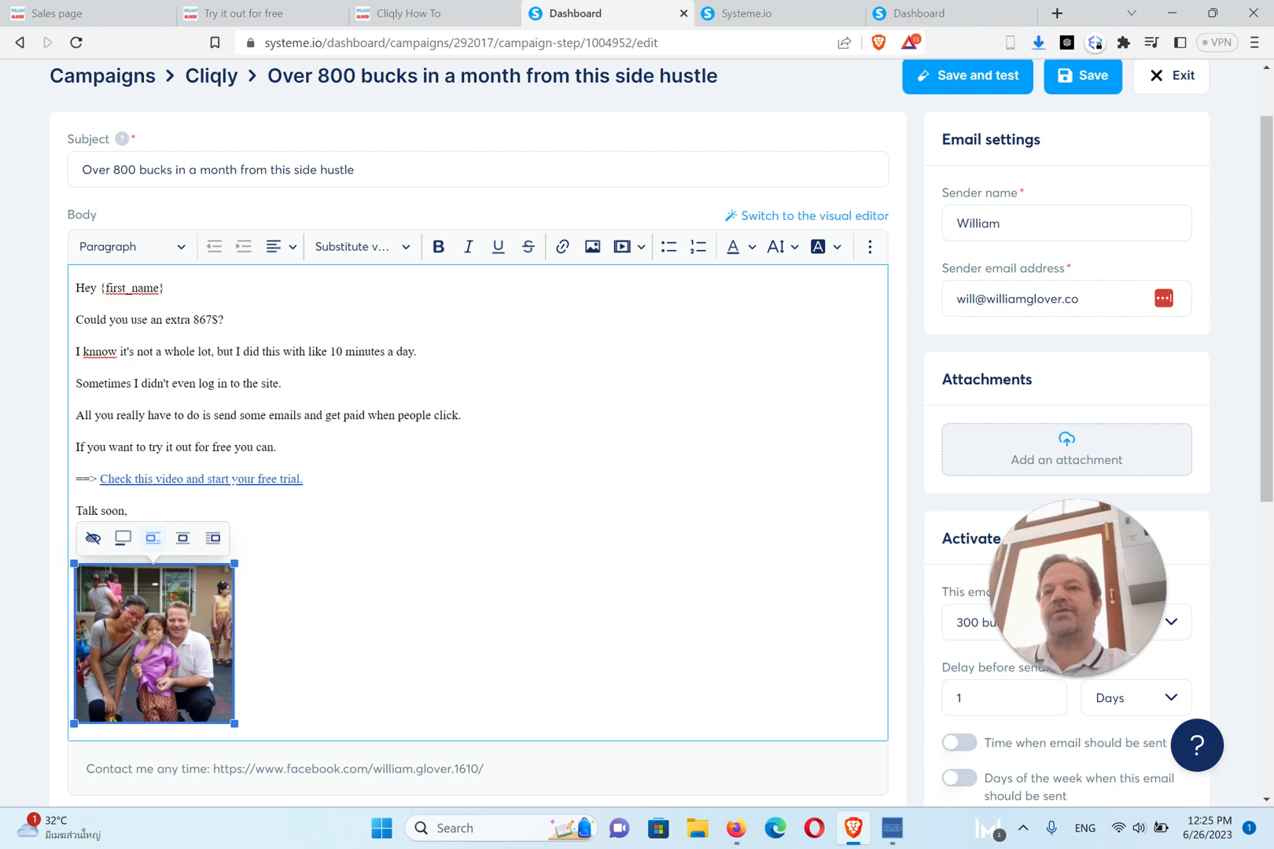
left_click(201, 478)
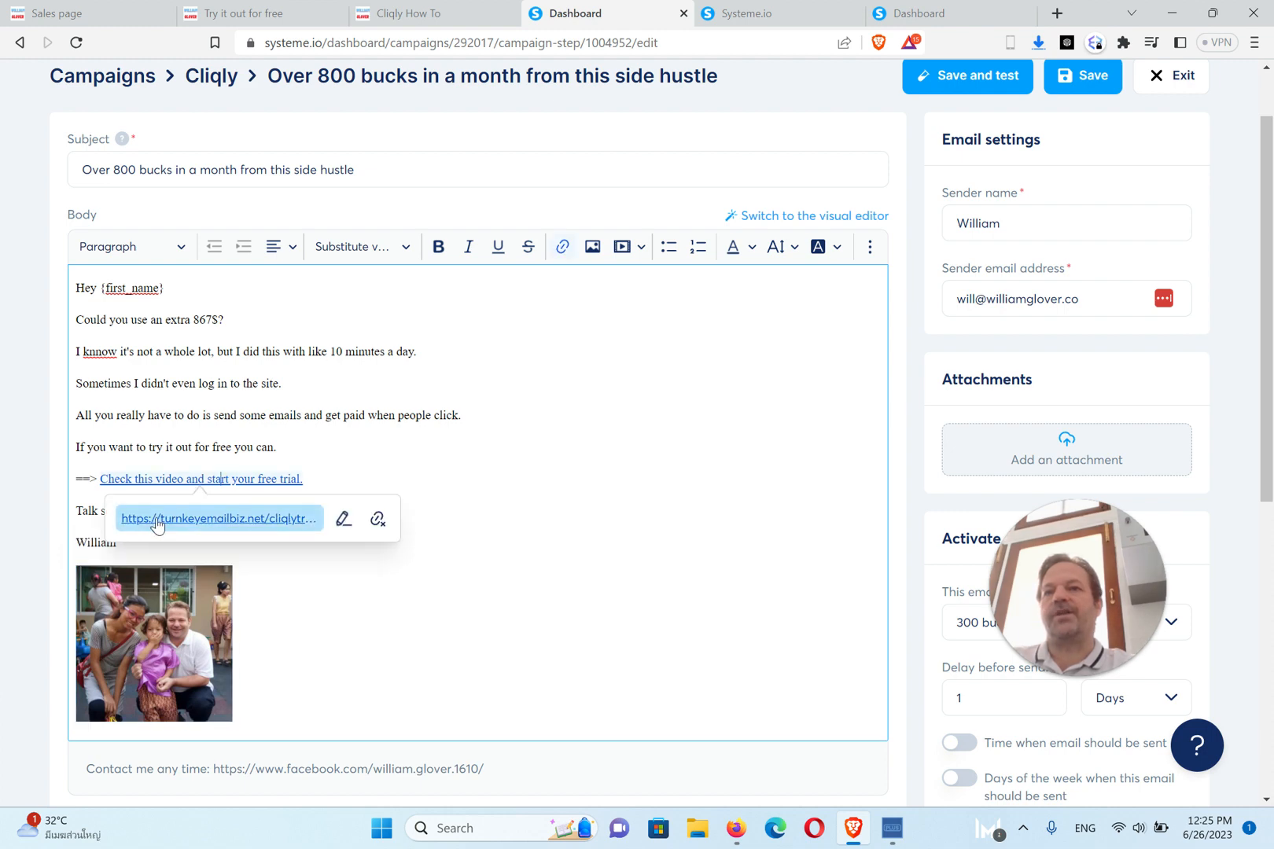
mouse_move(268, 521)
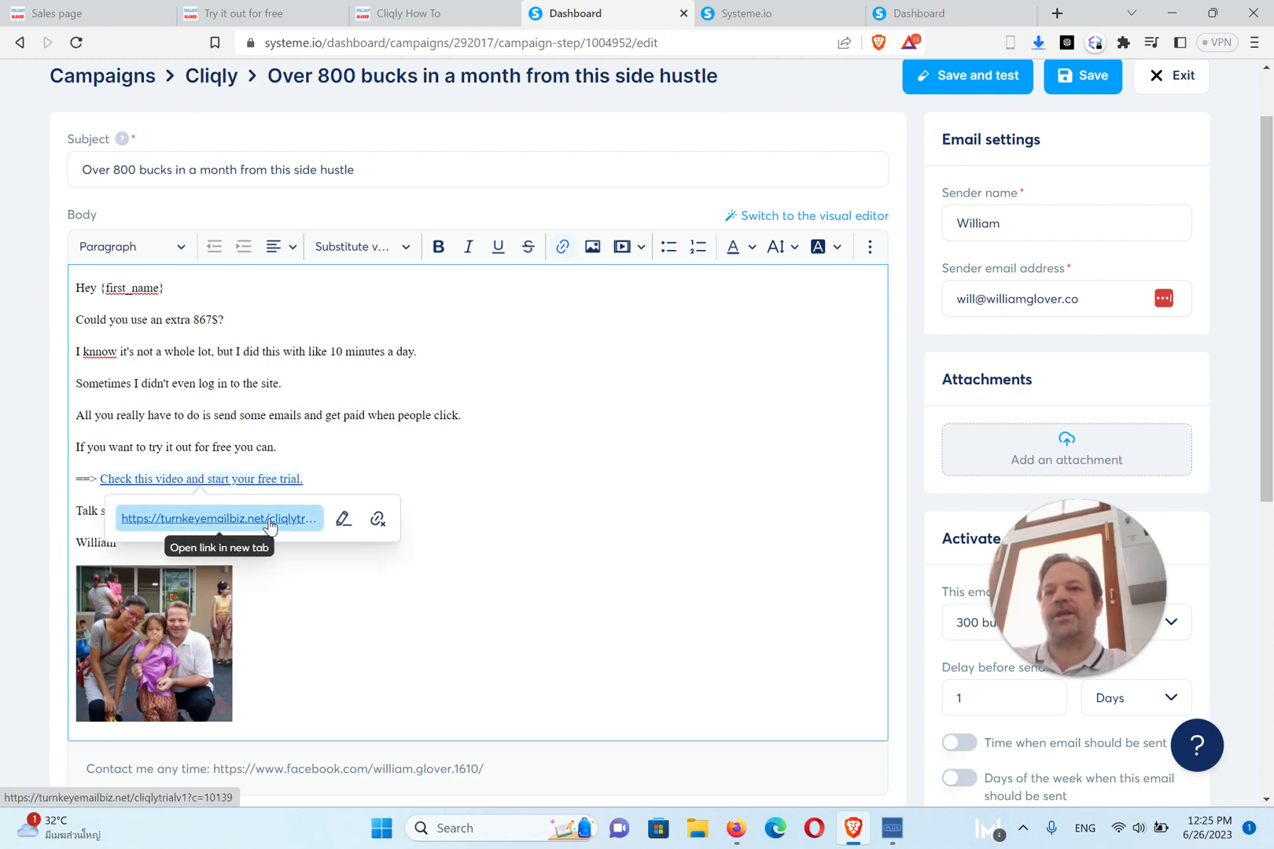
mouse_move(256, 522)
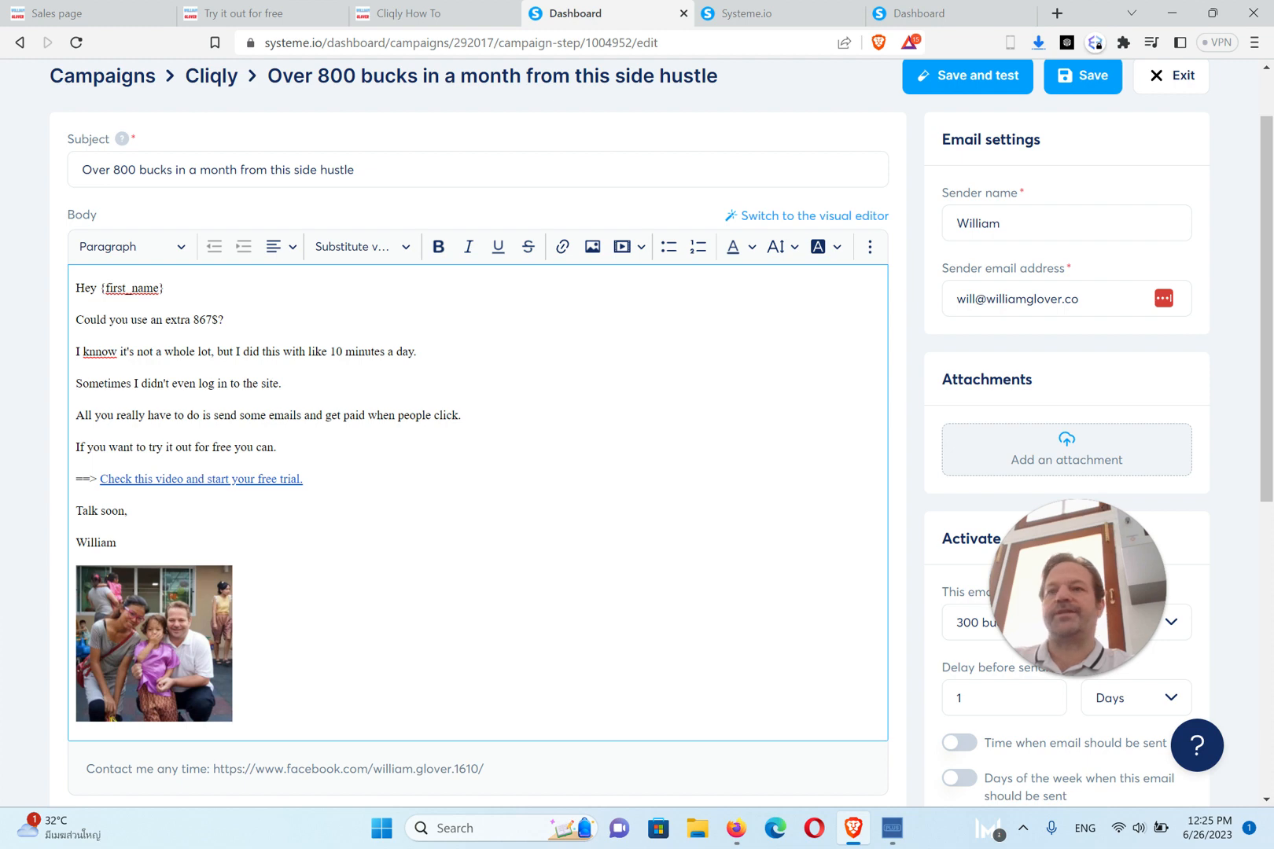
Step: Enlarge all of the email's body text to a bigger font size and save the email
key("ctrl+a")
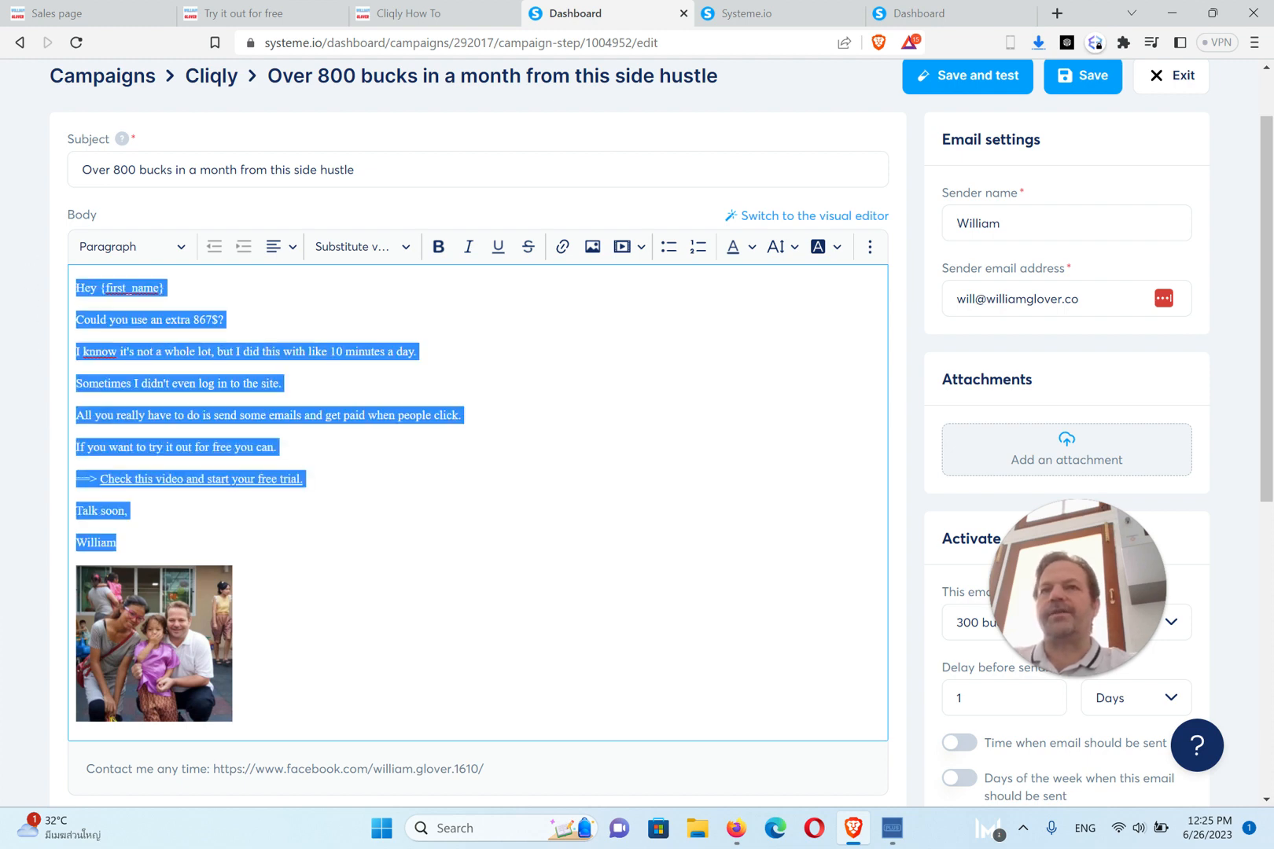
left_click(776, 247)
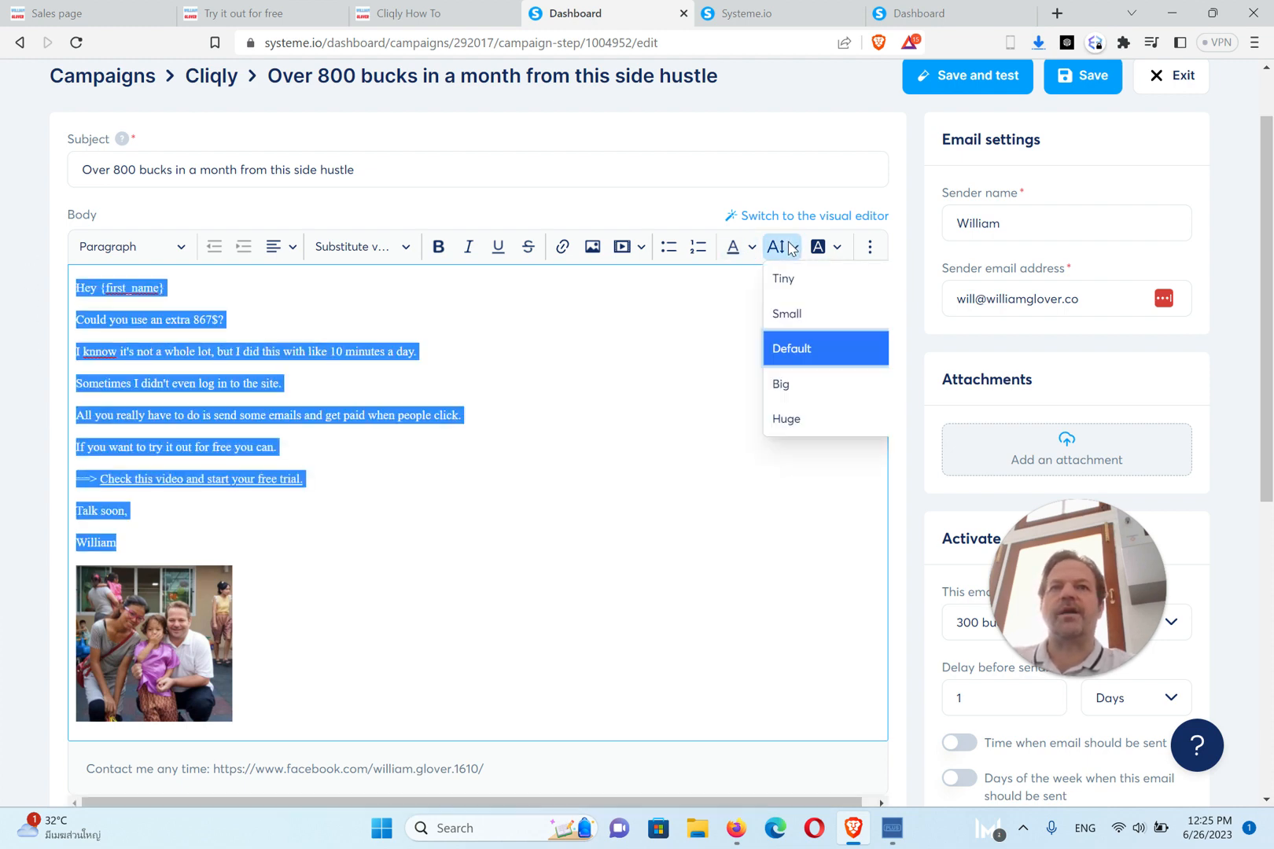
left_click(790, 348)
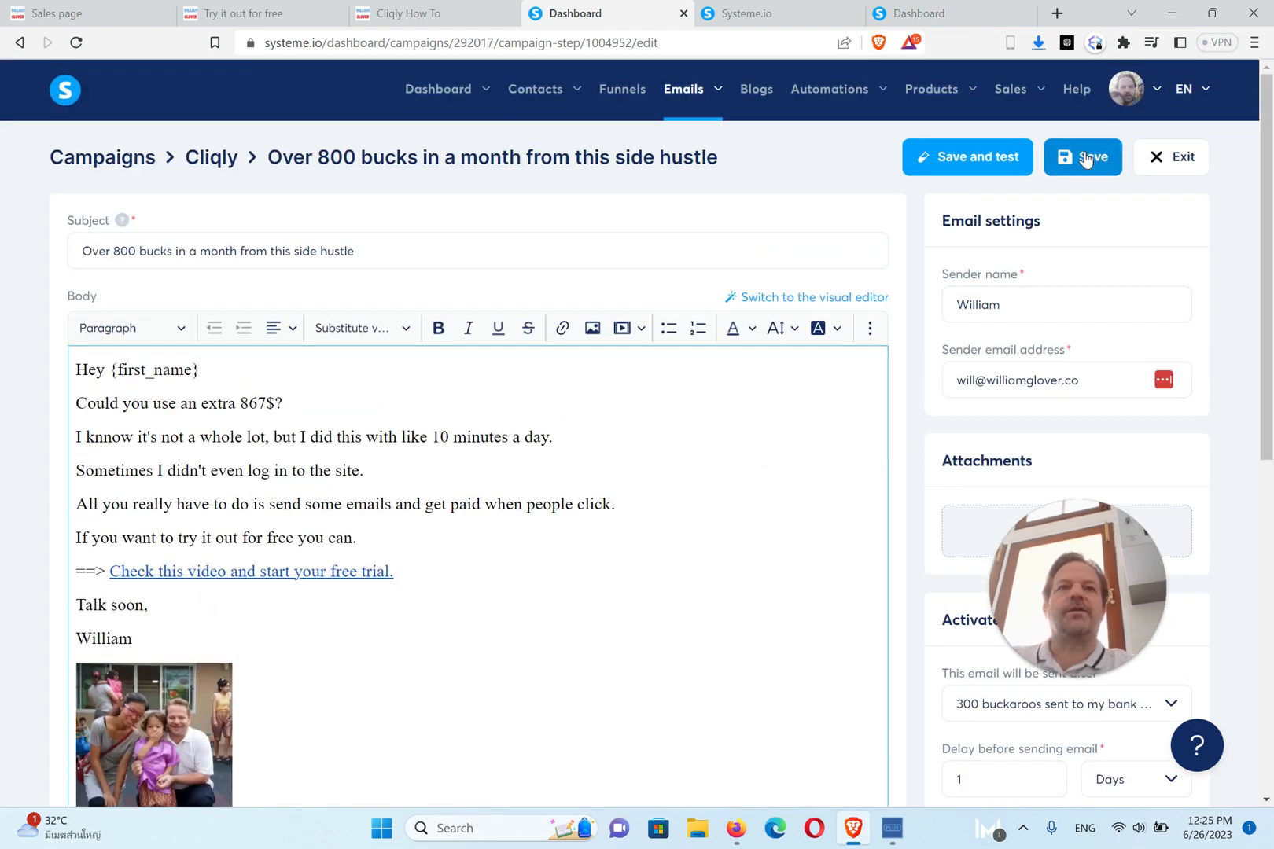
left_click(1083, 158)
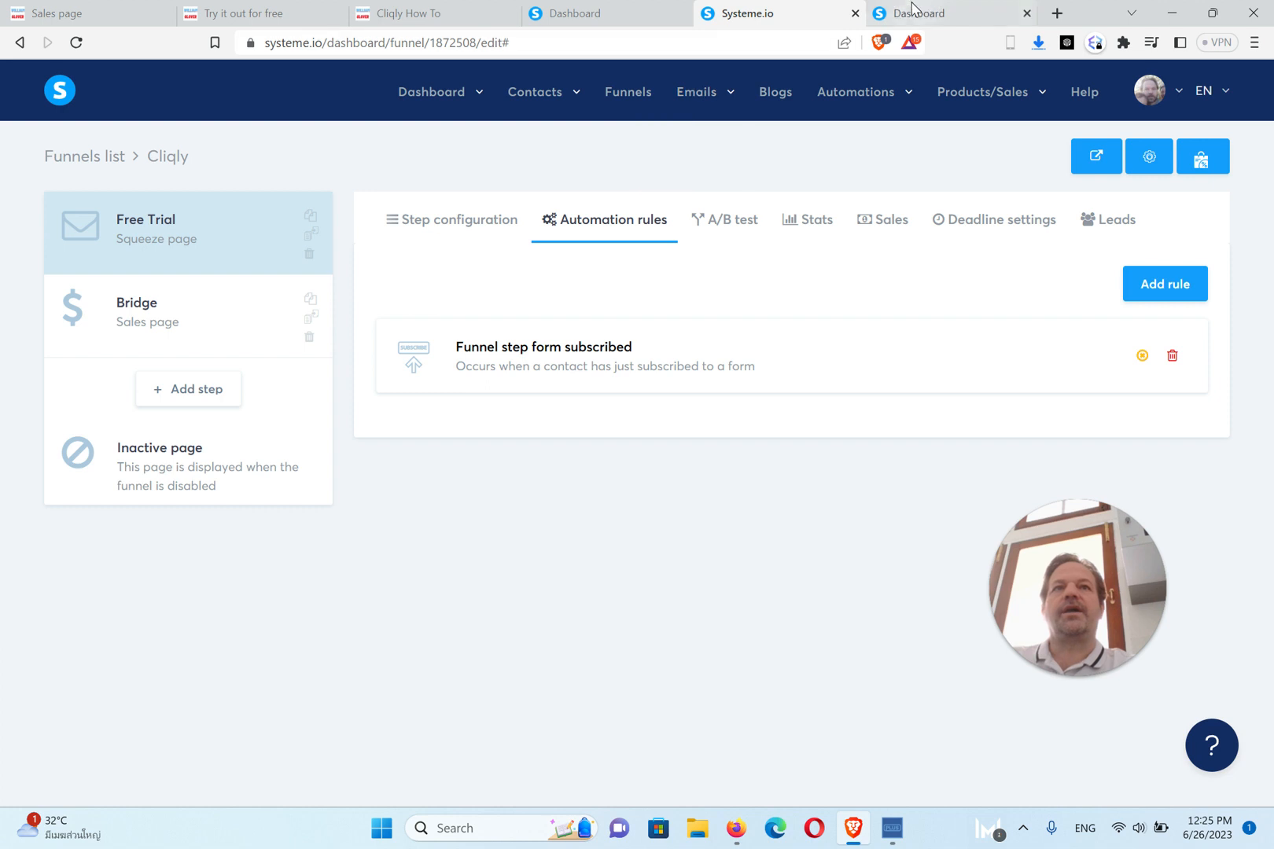
Step: Return to the Cliqly How To guide and scroll back up through its setup steps
left_click(409, 12)
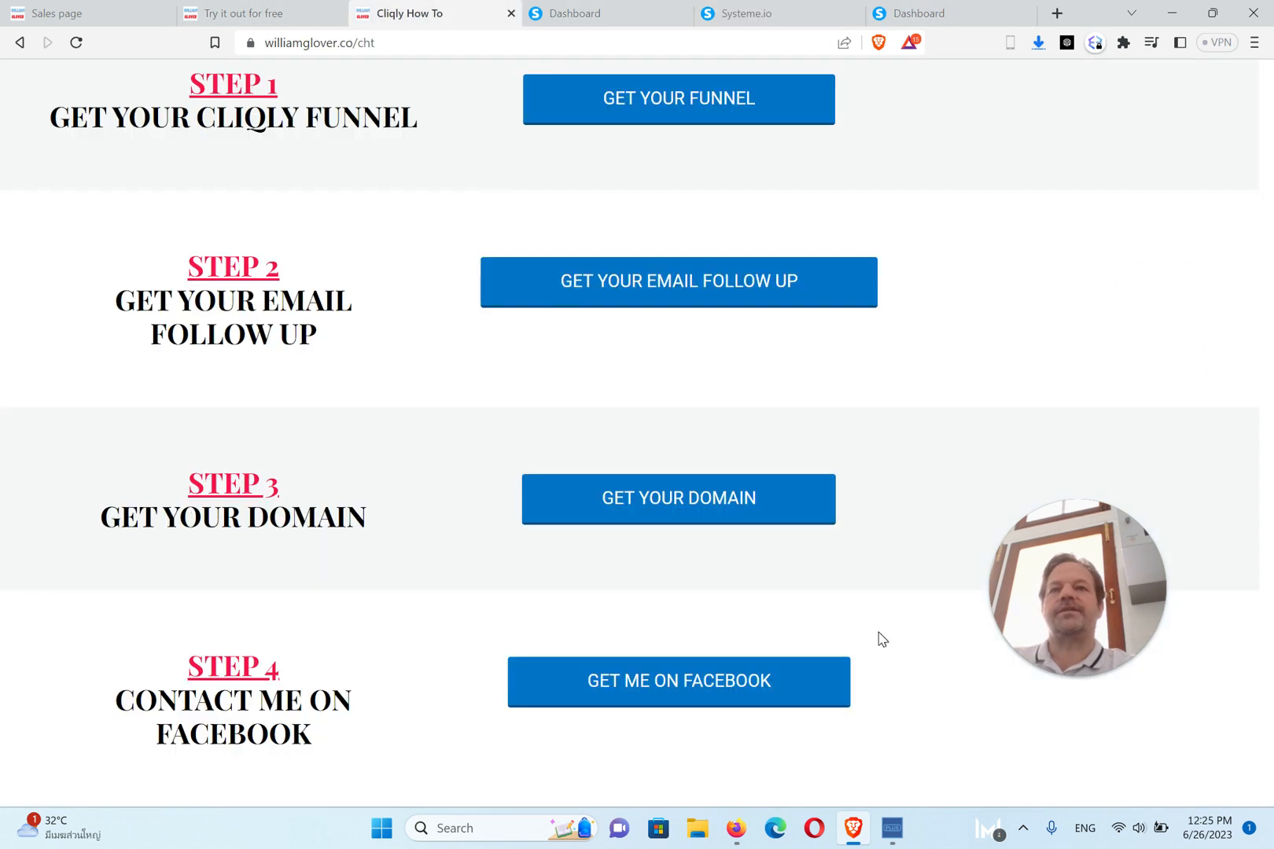
mouse_move(656, 578)
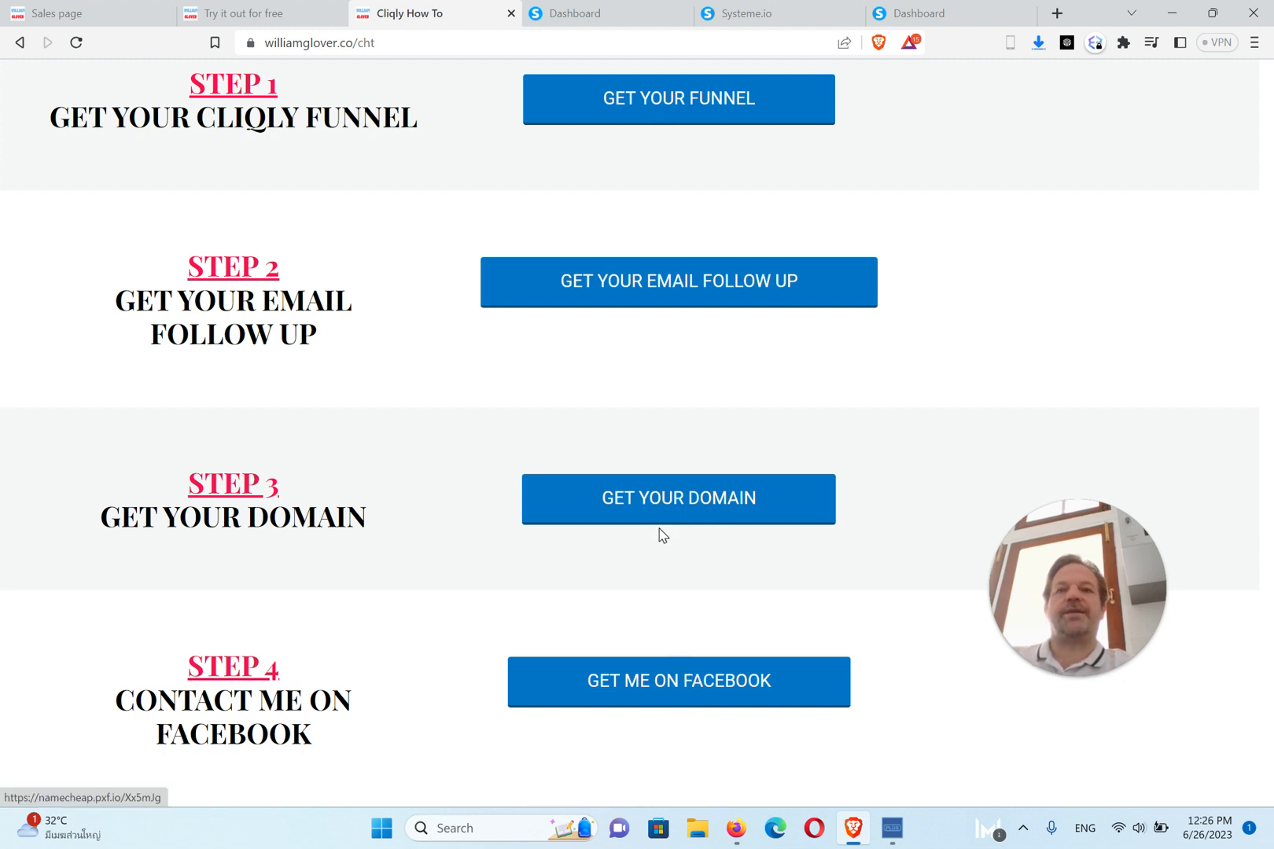
mouse_move(950, 365)
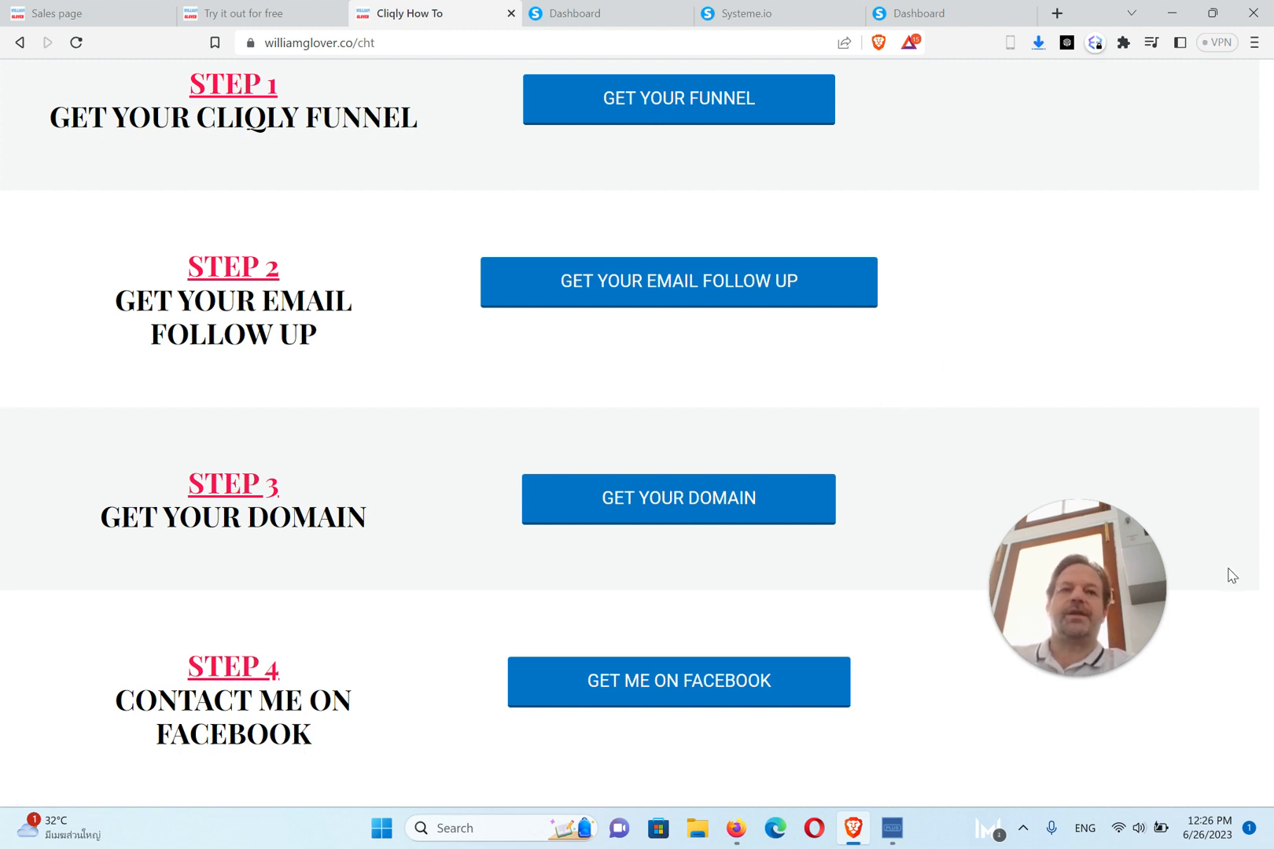
scroll("up", 3)
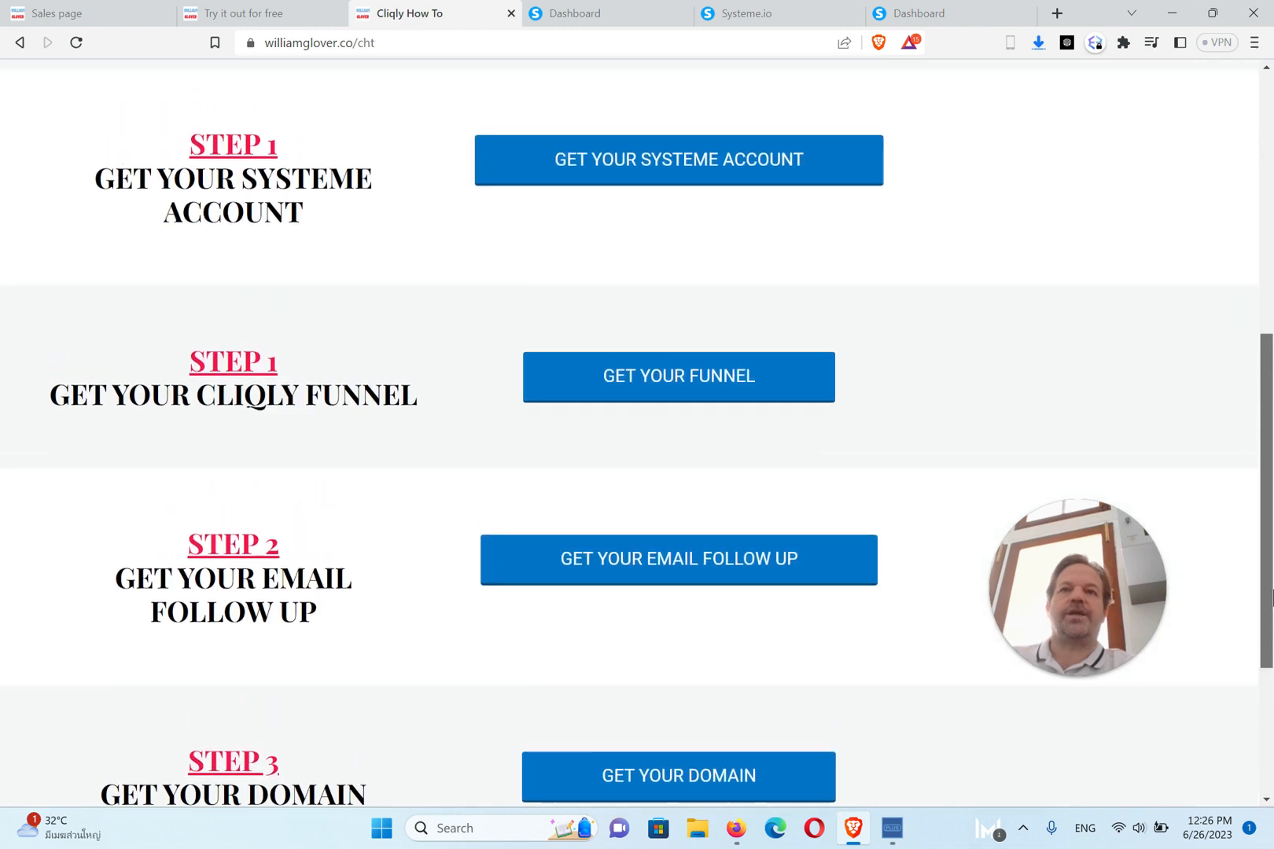